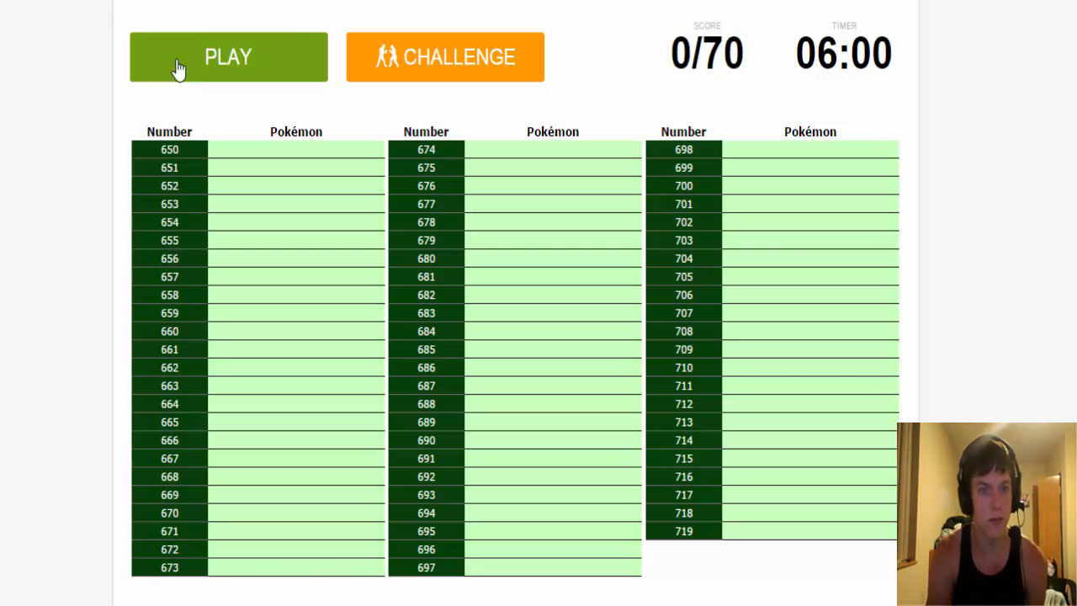
- Start the quiz and enter Chespin, Quilladin, Chesnaught, Froakie, Frogadier and Greninja
{"action": "left_click", "coordinate": [227, 57]}
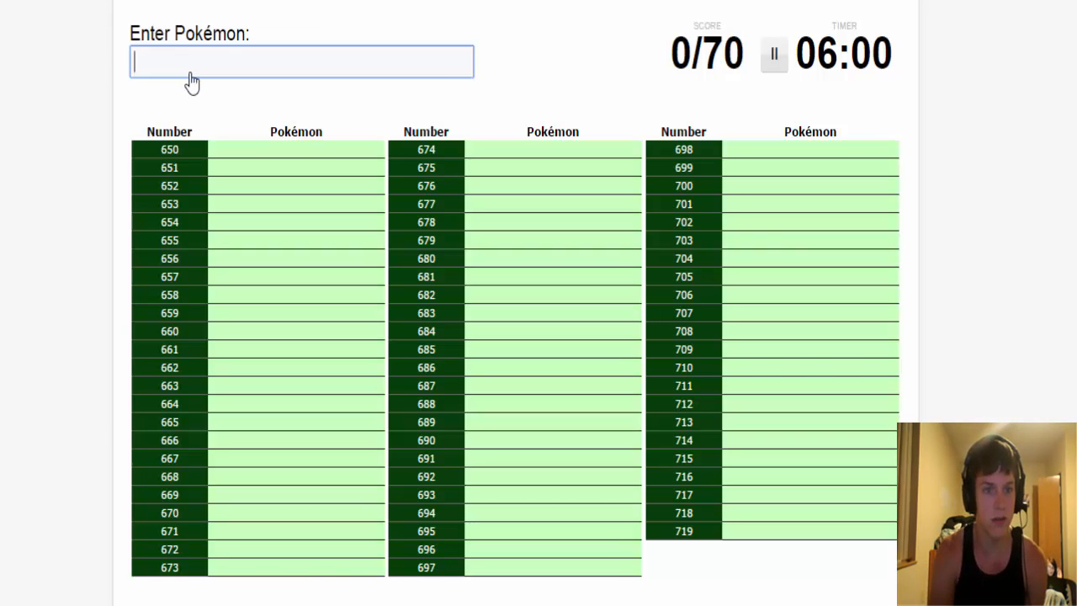
{"action": "type", "text": "che"}
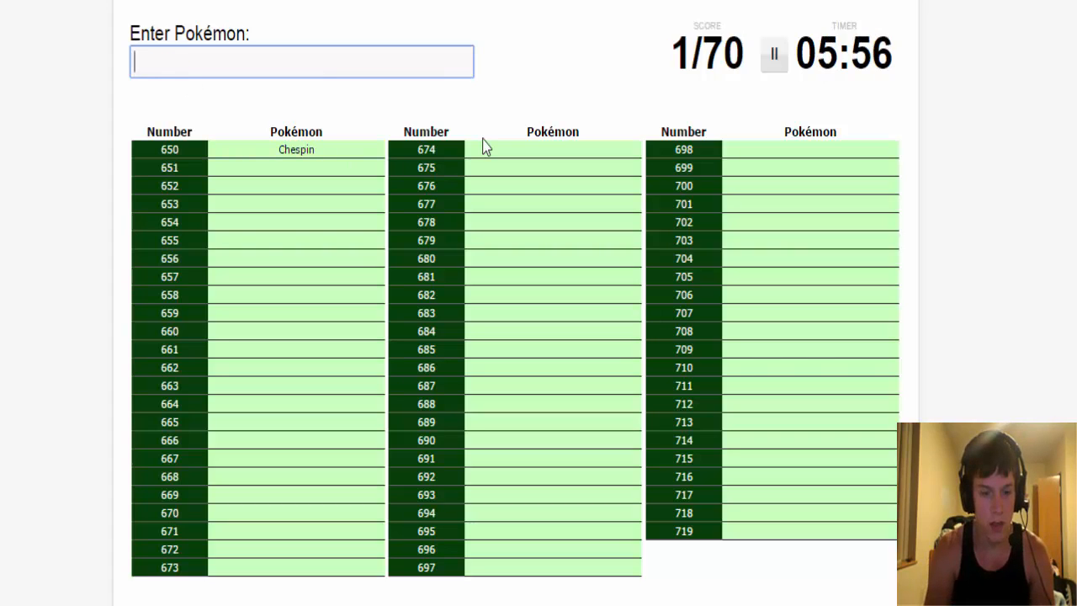
{"action": "type", "text": "quilla"}
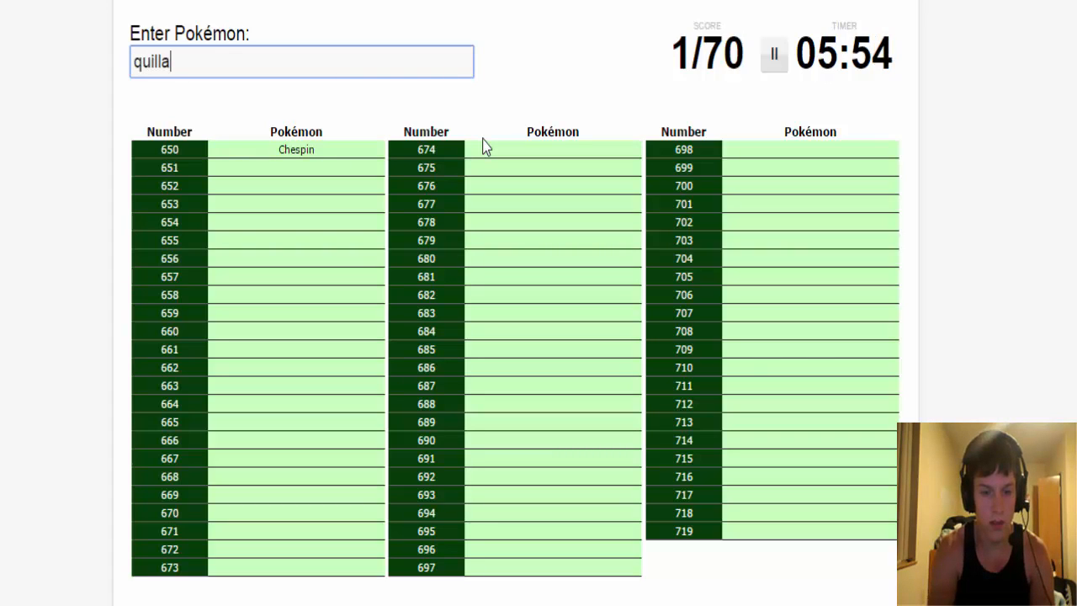
{"action": "type", "text": "che"}
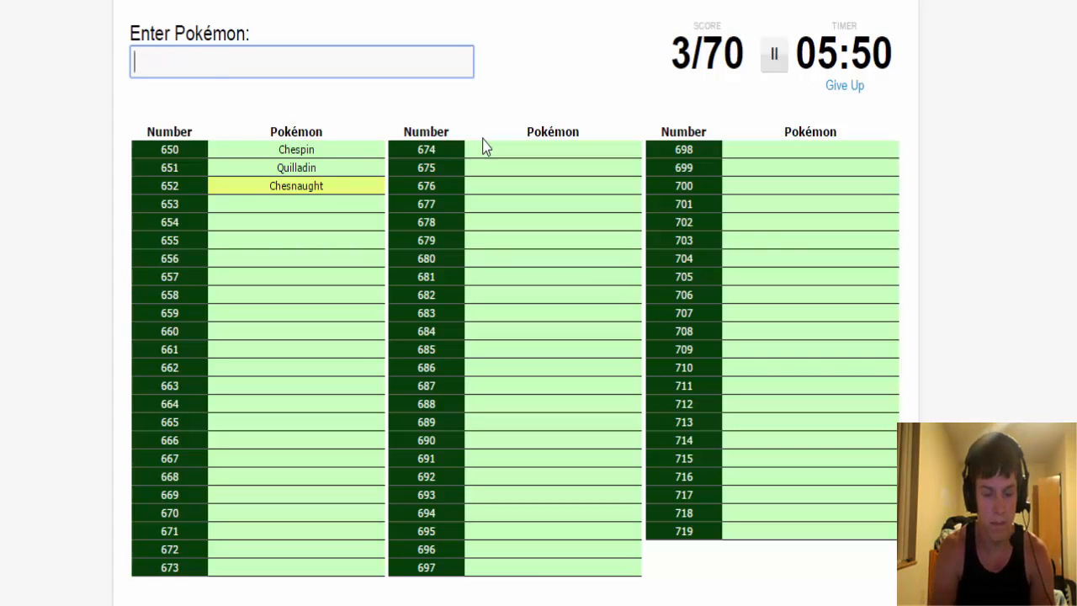
{"action": "type", "text": "fro"}
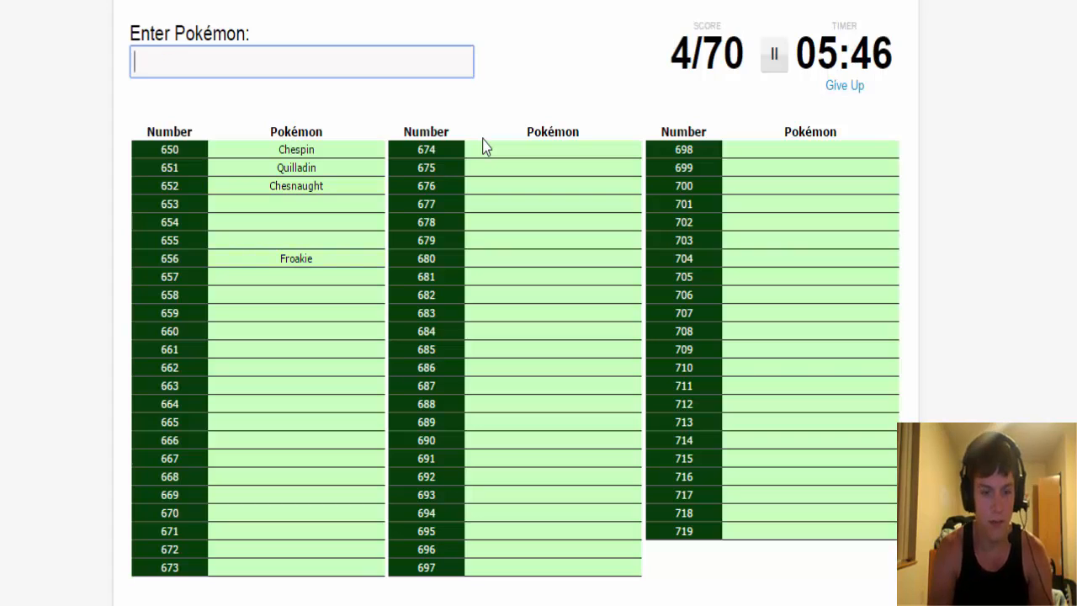
{"action": "type", "text": "frogadie"}
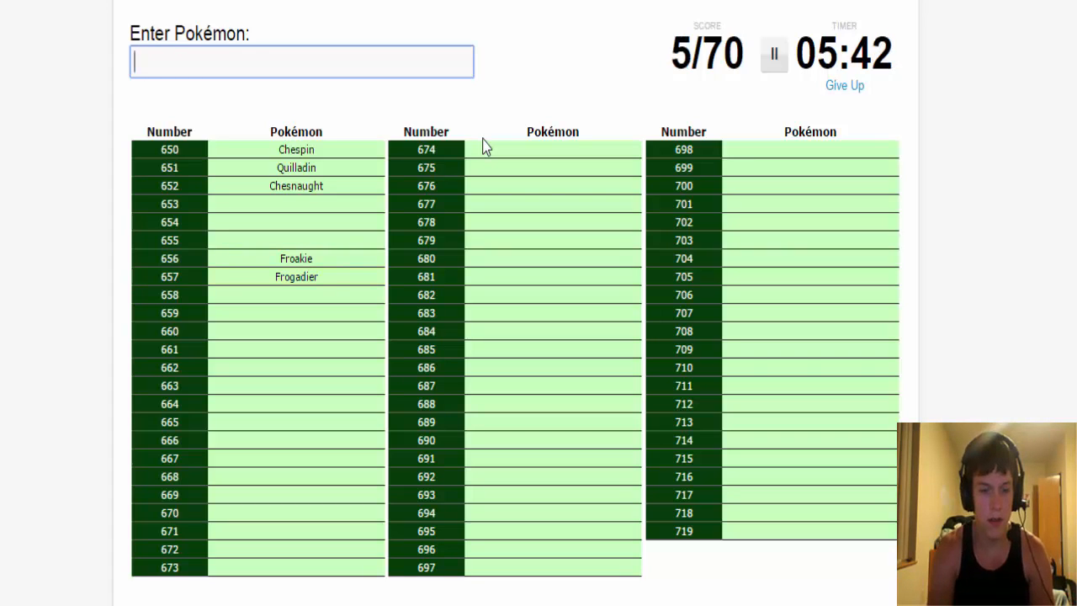
{"action": "type", "text": "greninja"}
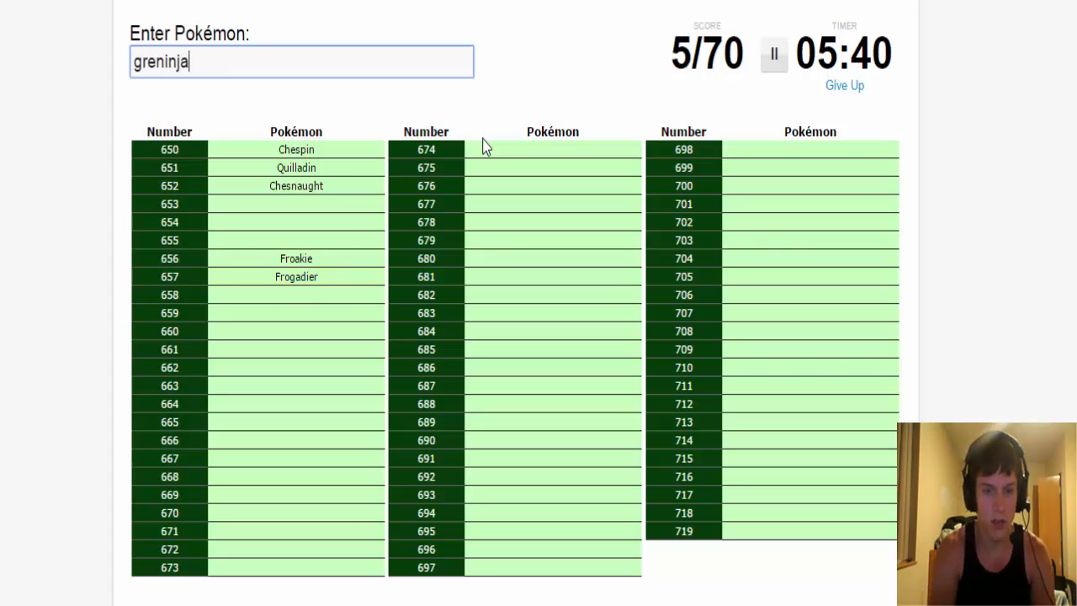
- Enter Fennekin, Braixen and Delphox to complete the starters at 9/70
{"action": "type", "text": "fen"}
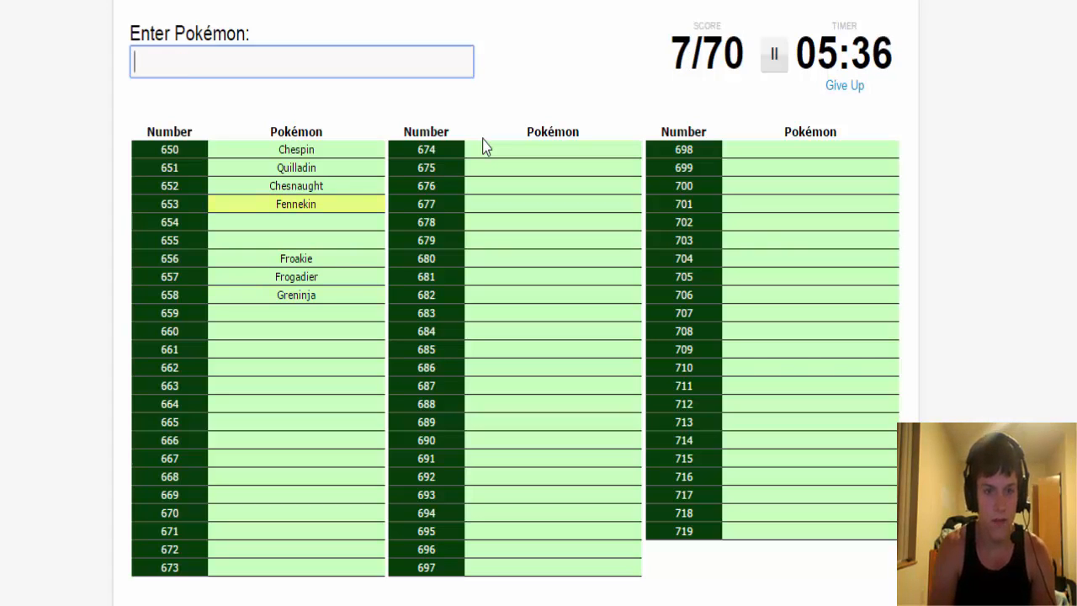
{"action": "type", "text": "b"}
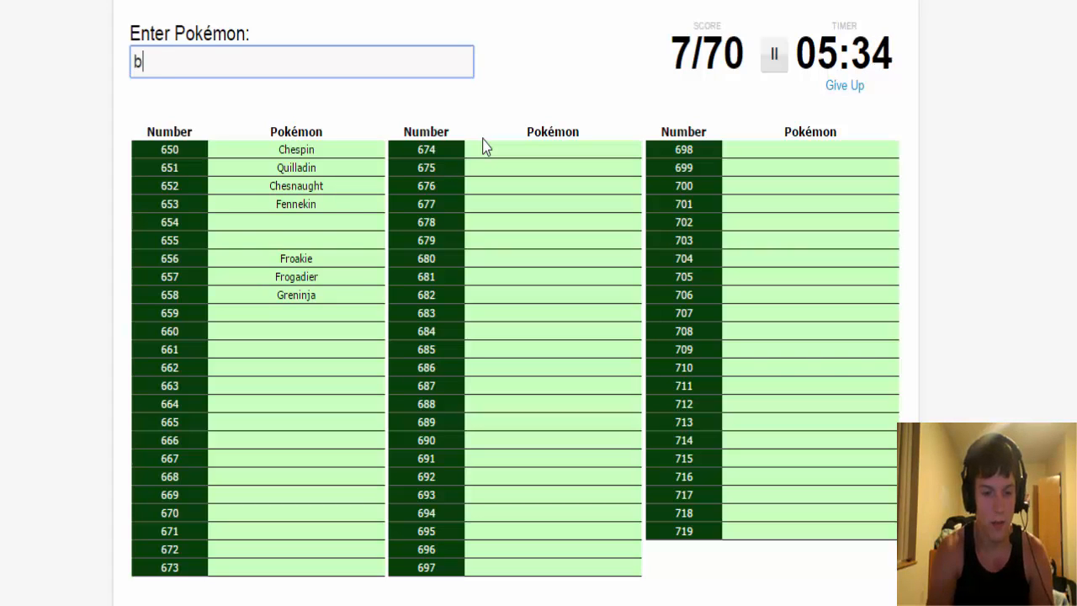
{"action": "type", "text": "Braixen"}
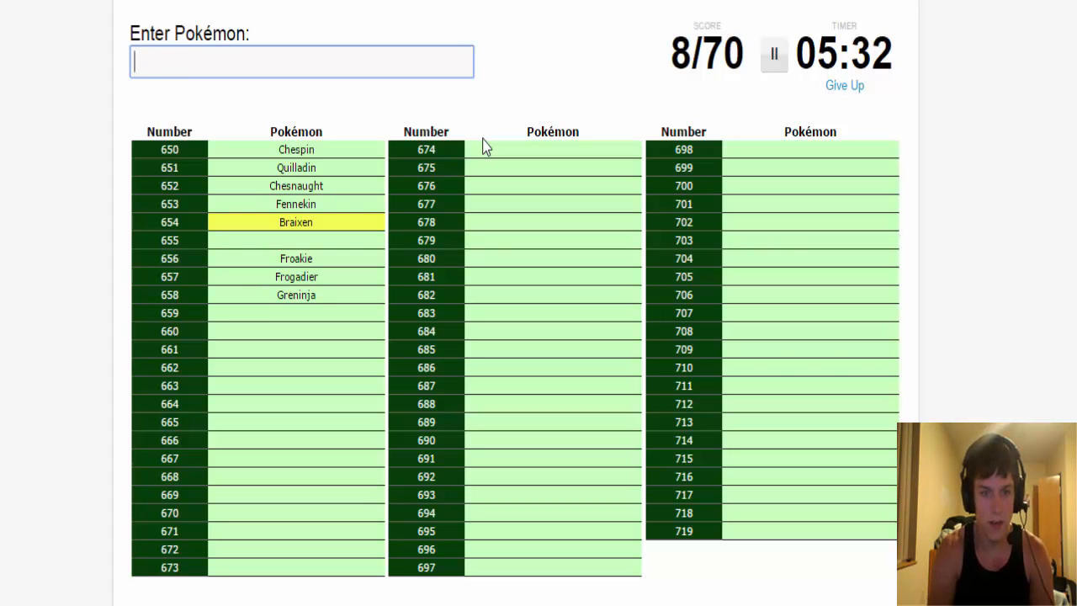
{"action": "type", "text": "delp"}
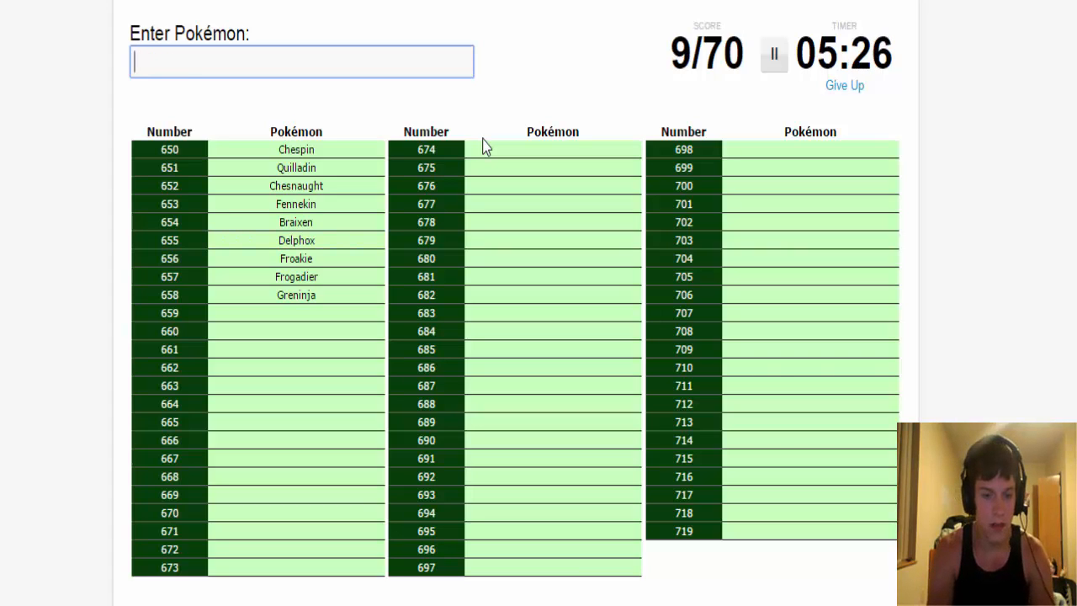
- Enter Diancie, Xerneas, Yveltal, Zygarde, Amaura, Aurorus, Tyrunt and Tyrantrum
{"action": "type", "text": "dian"}
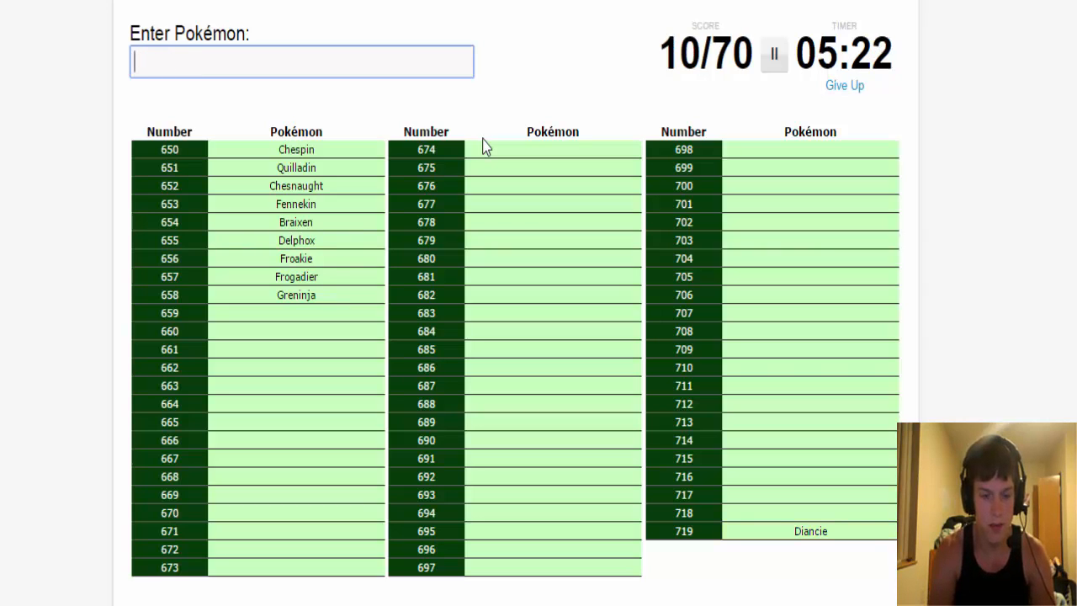
{"action": "type", "text": "xerneas"}
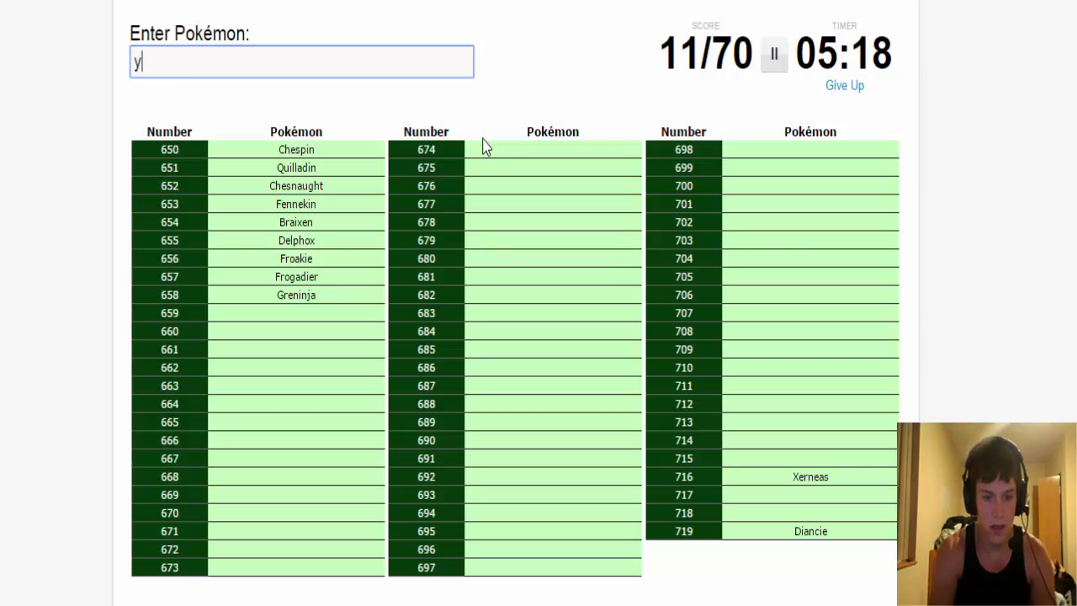
{"action": "type", "text": "veltal"}
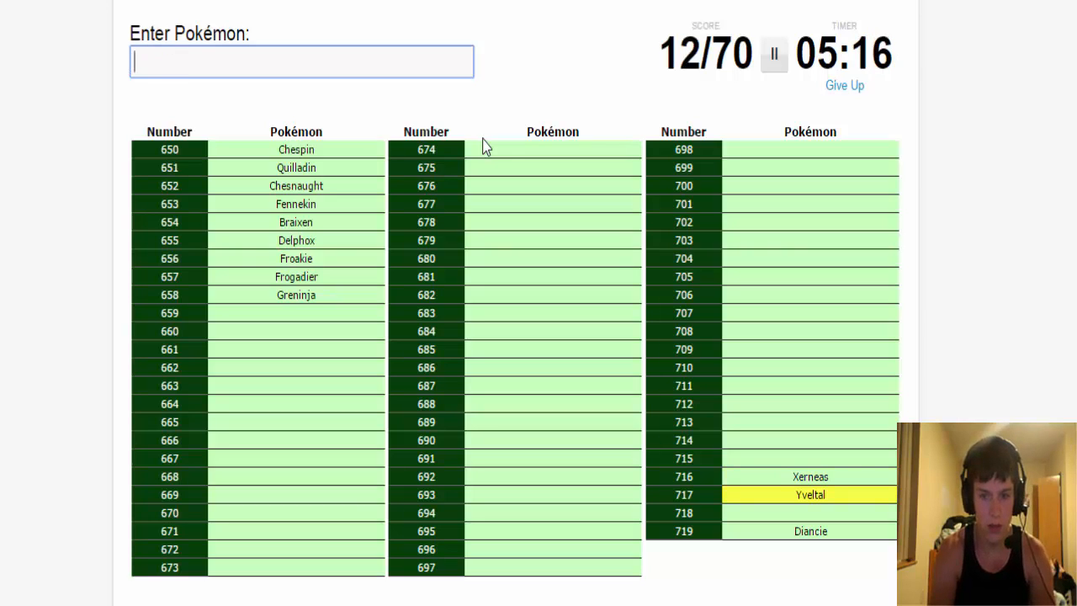
{"action": "type", "text": "zyga"}
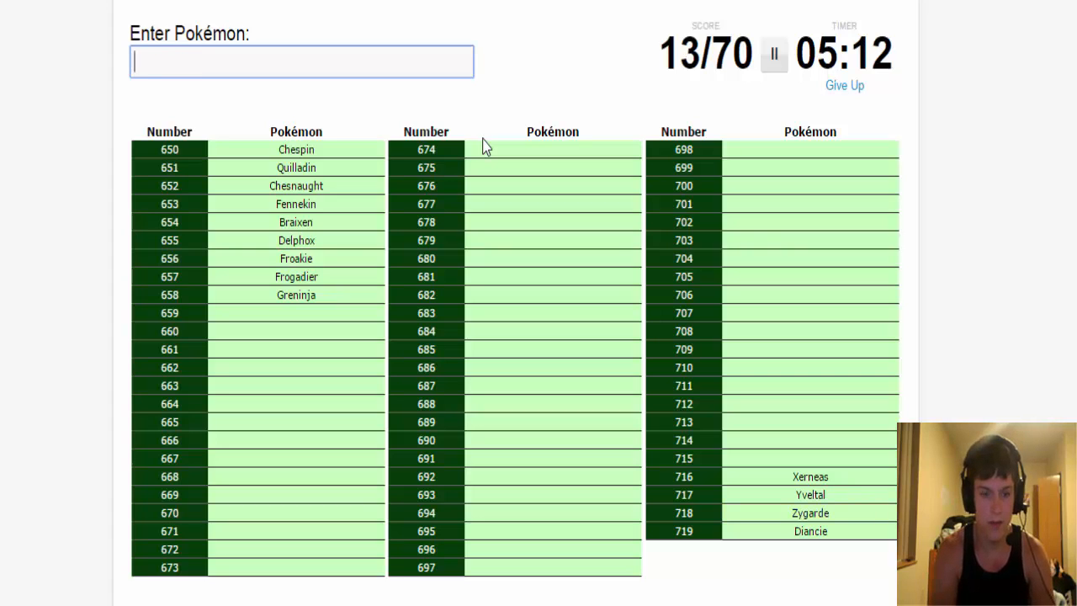
{"action": "type", "text": "amaura"}
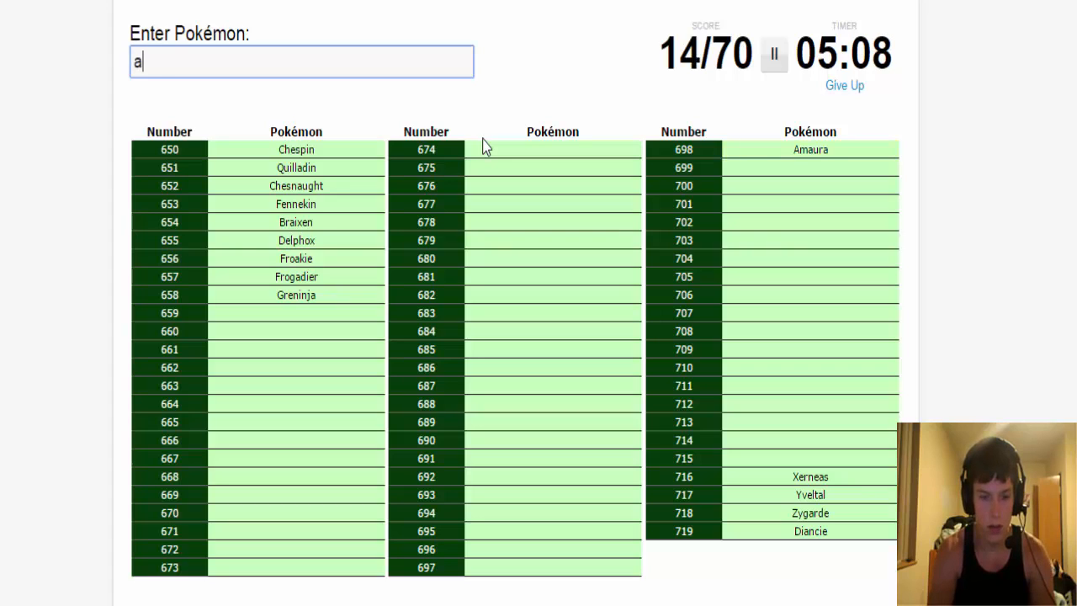
{"action": "type", "text": "urorus"}
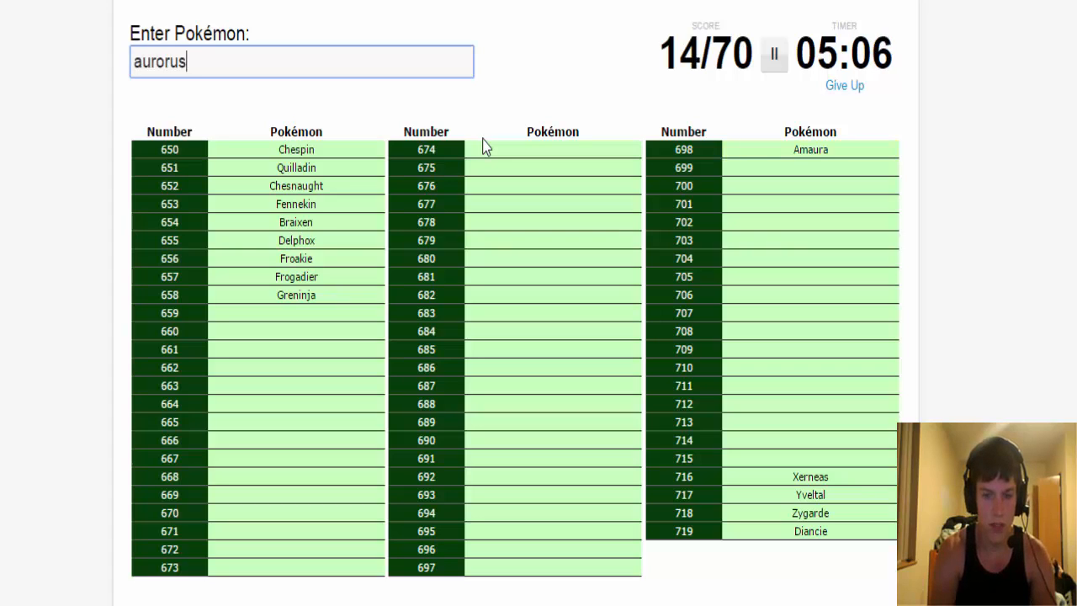
{"action": "type", "text": "ty"}
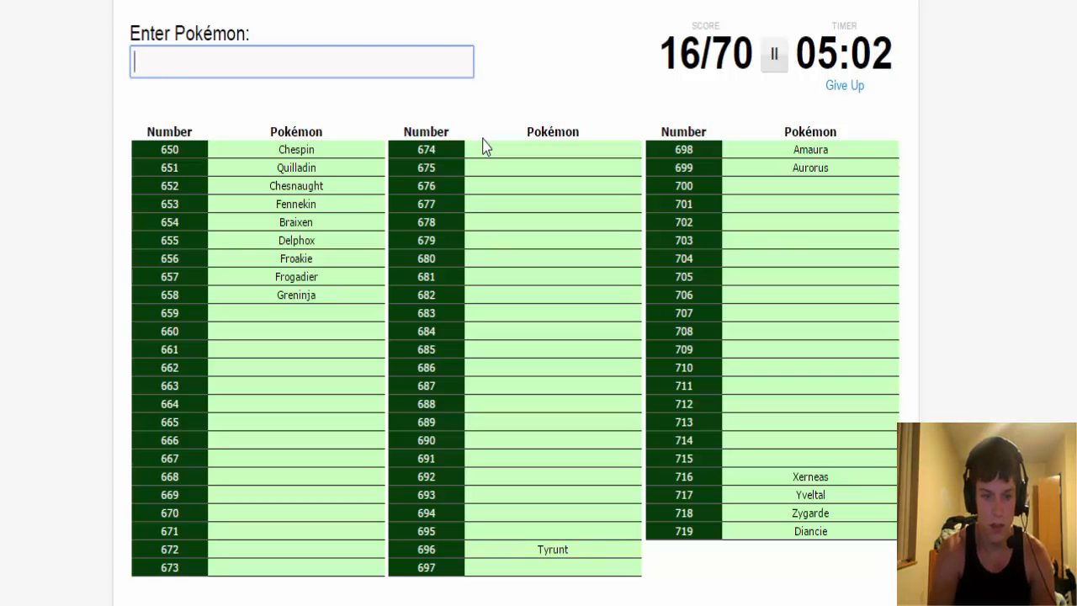
{"action": "type", "text": "tyrantru"}
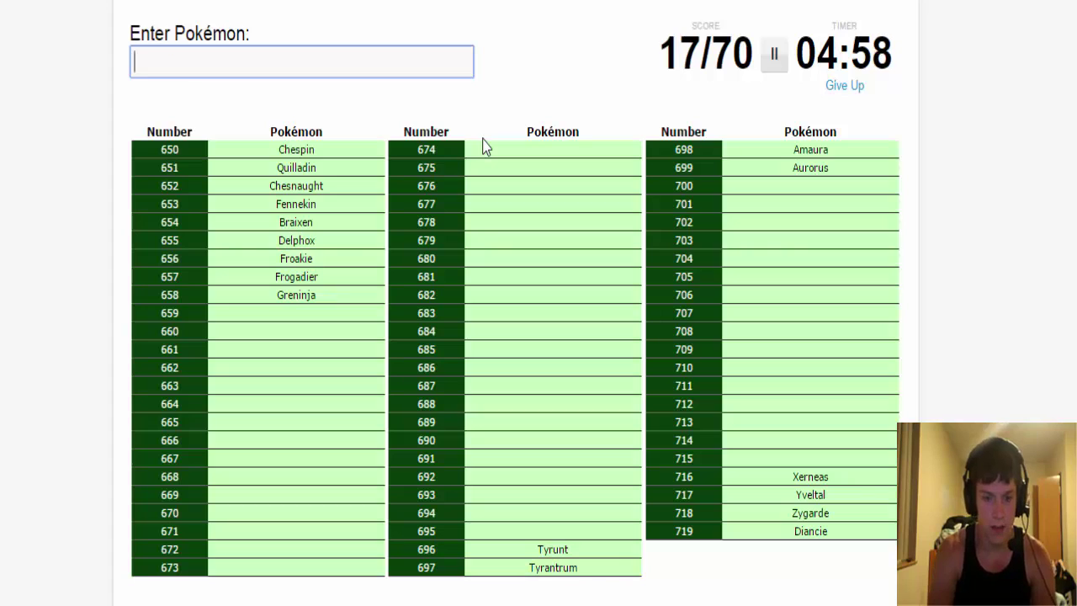
- Enter Goomy, Sliggoo and Goodra, reaching 20/70
{"action": "type", "text": "Goomy"}
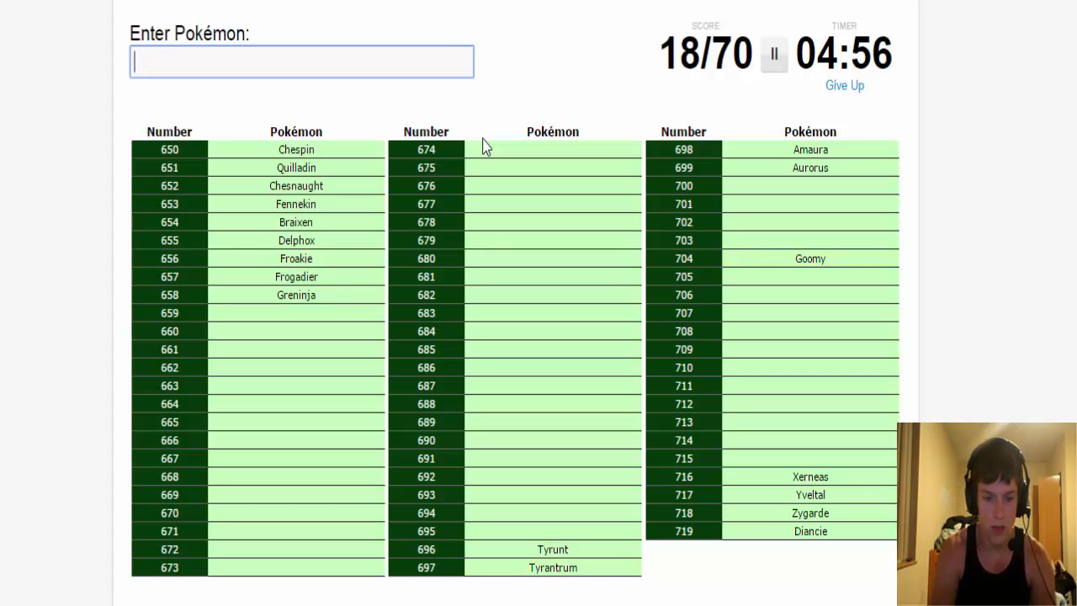
{"action": "type", "text": "Sliggoo"}
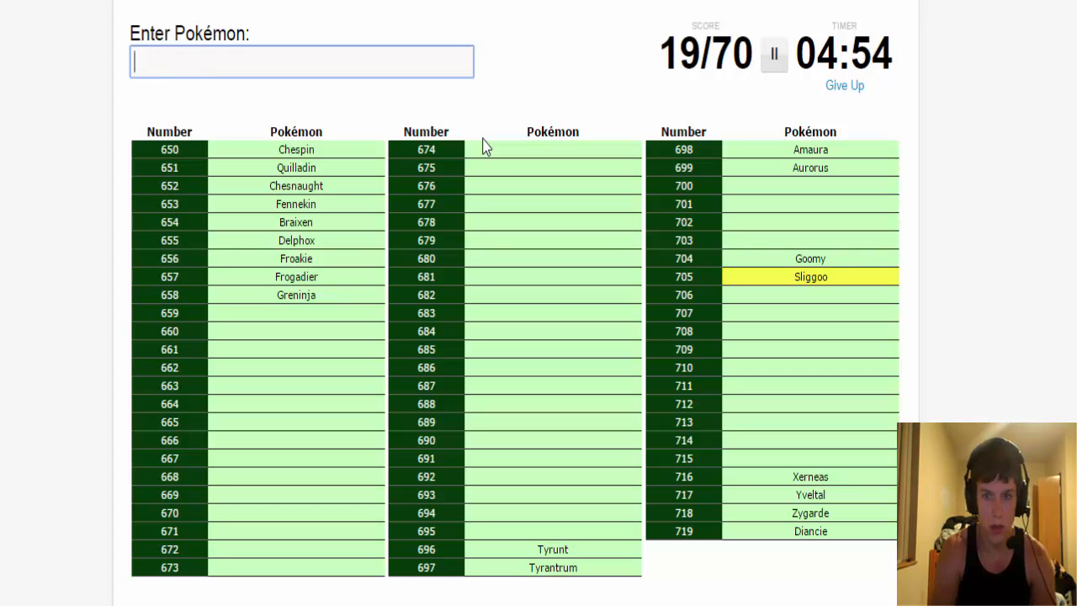
{"action": "type", "text": "goodr"}
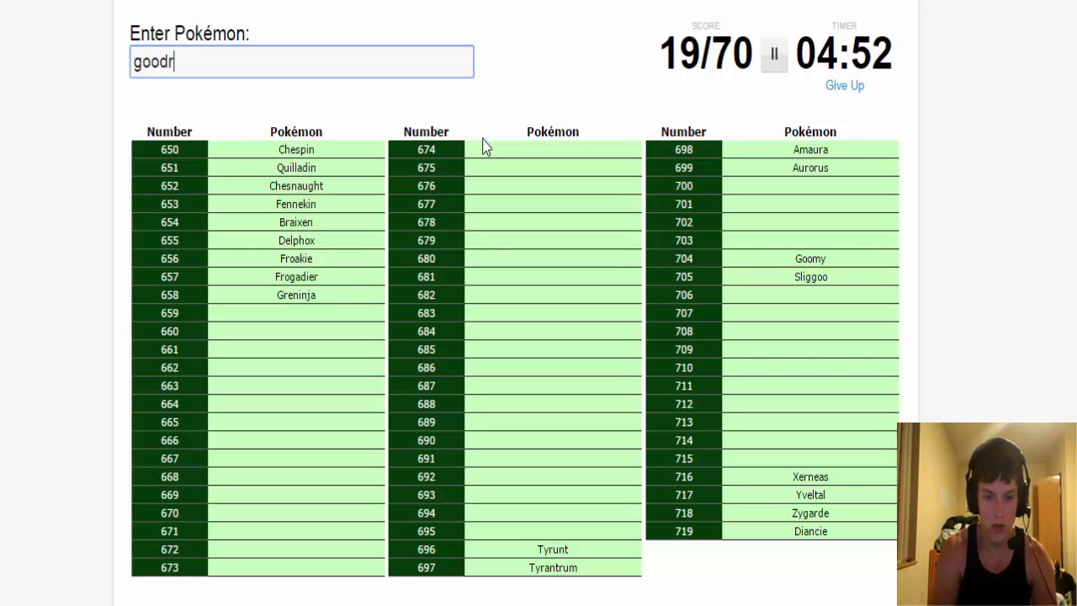
{"action": "type", "text": "Goodra"}
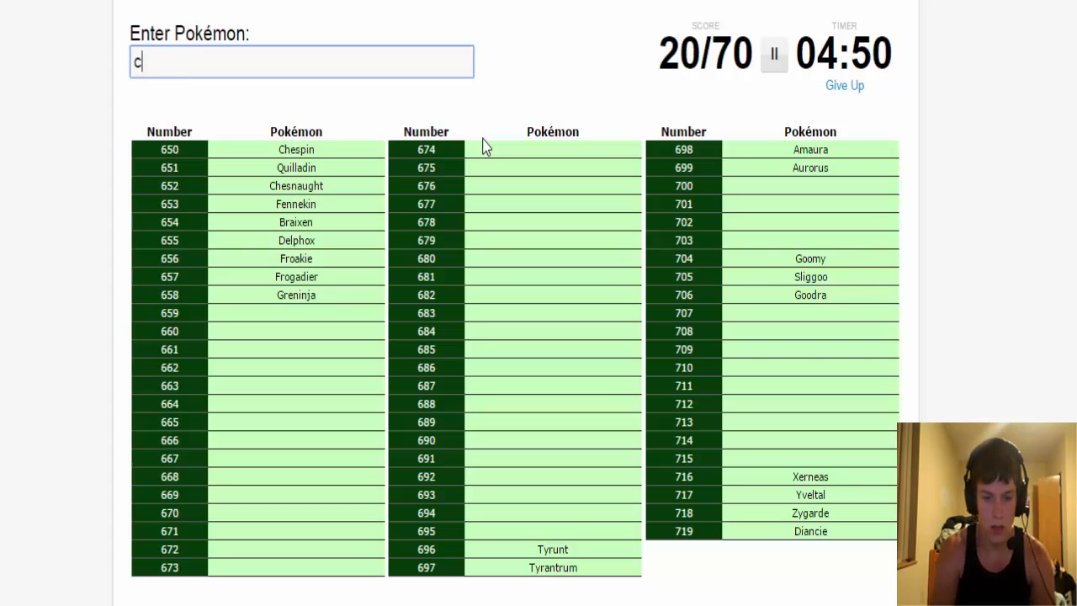
{"action": "type", "text": "al"}
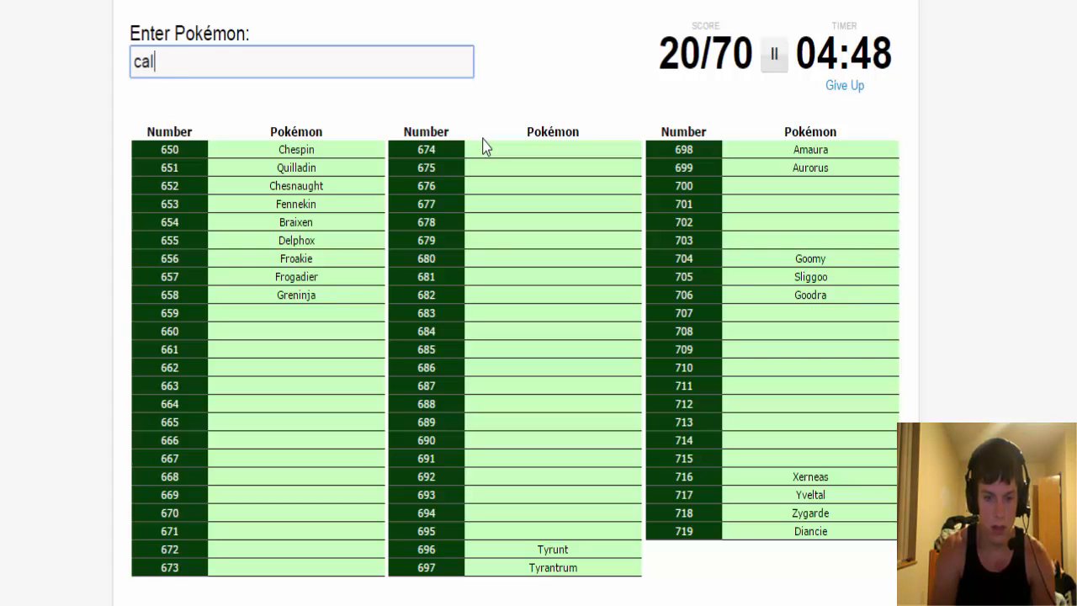
- Enter Pumpkaboo, Gourgeist, Phantump and Trevenant, reaching 26/70
{"action": "key", "text": "Backspace"}
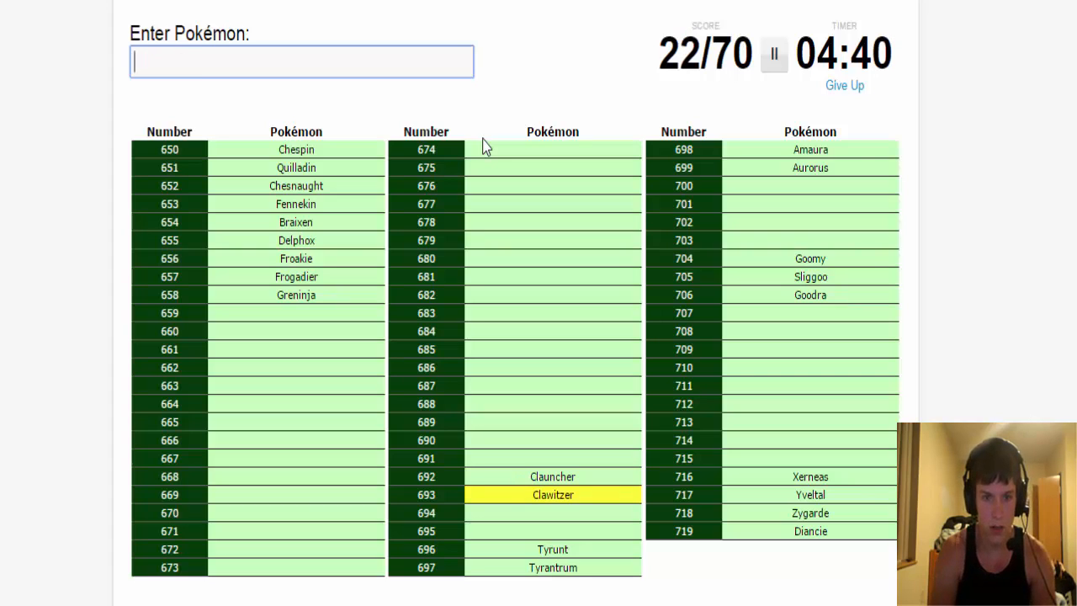
{"action": "type", "text": "p"}
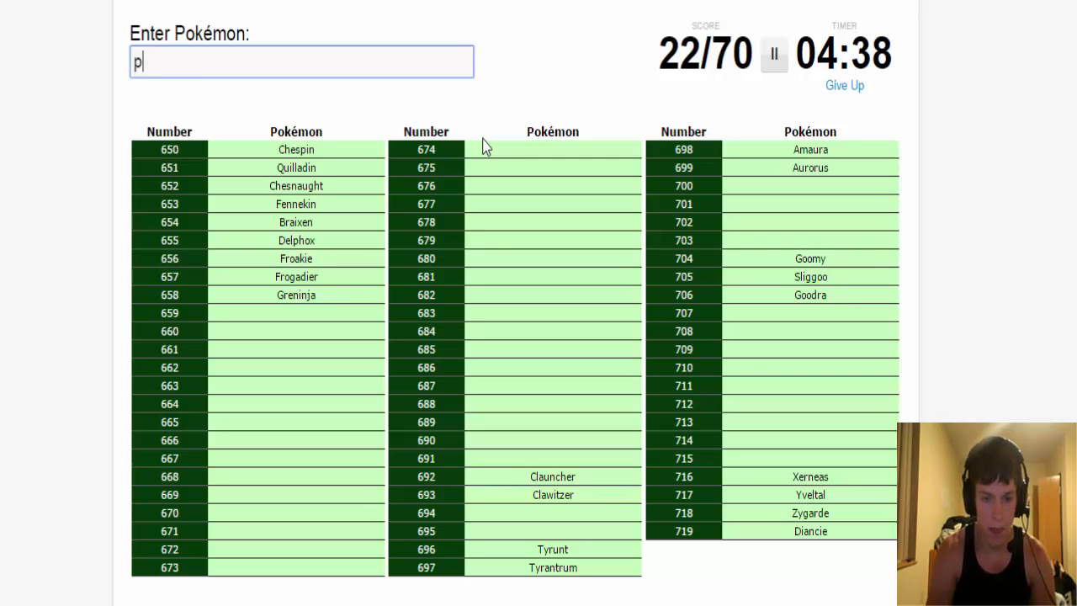
{"action": "type", "text": "umpkabo"}
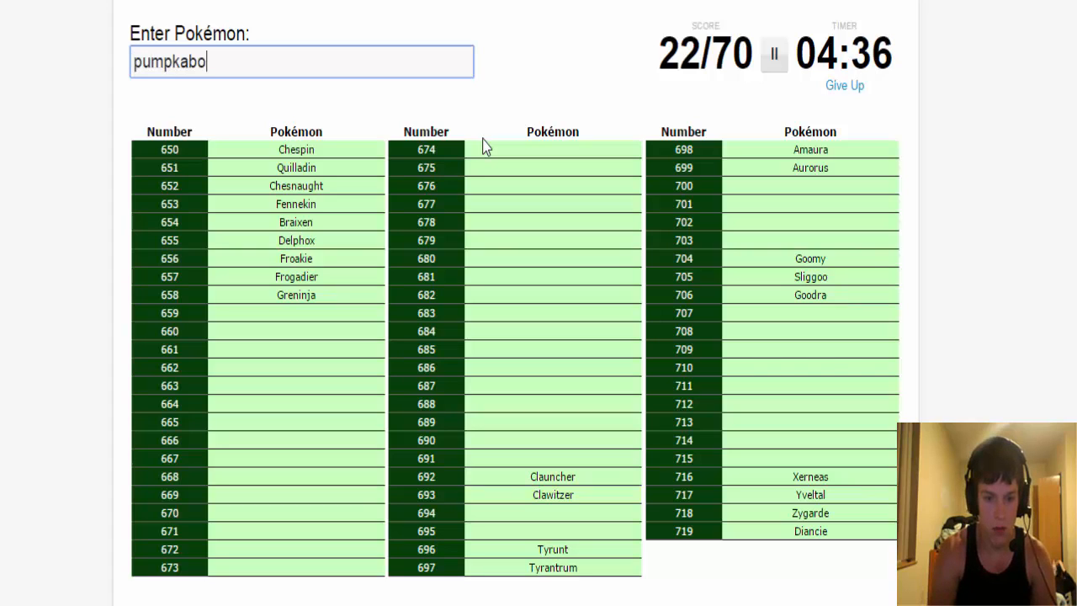
{"action": "type", "text": "goul"}
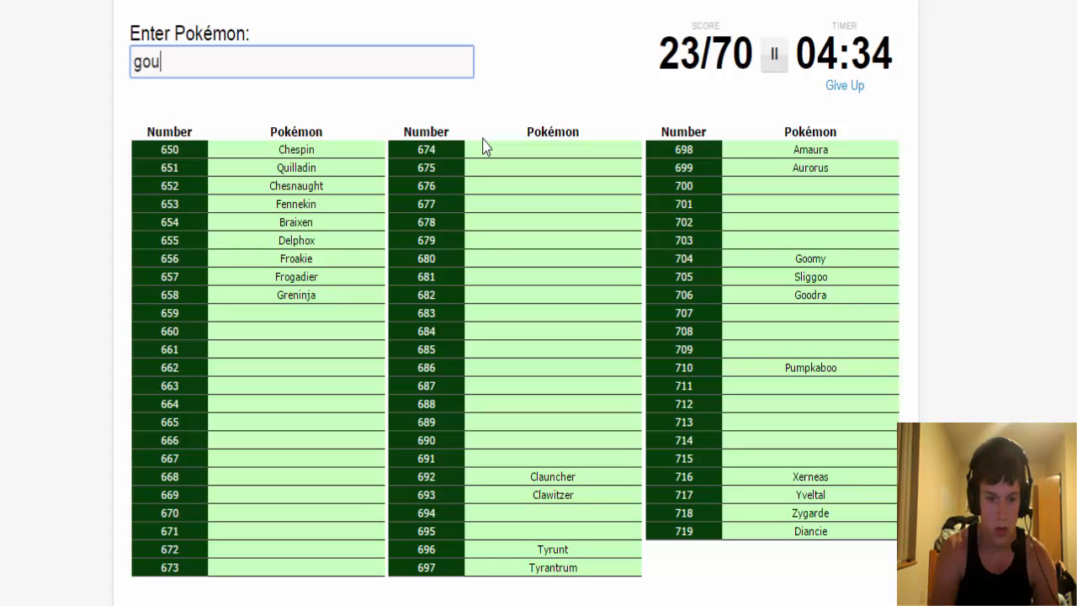
{"action": "type", "text": "gourgeist"}
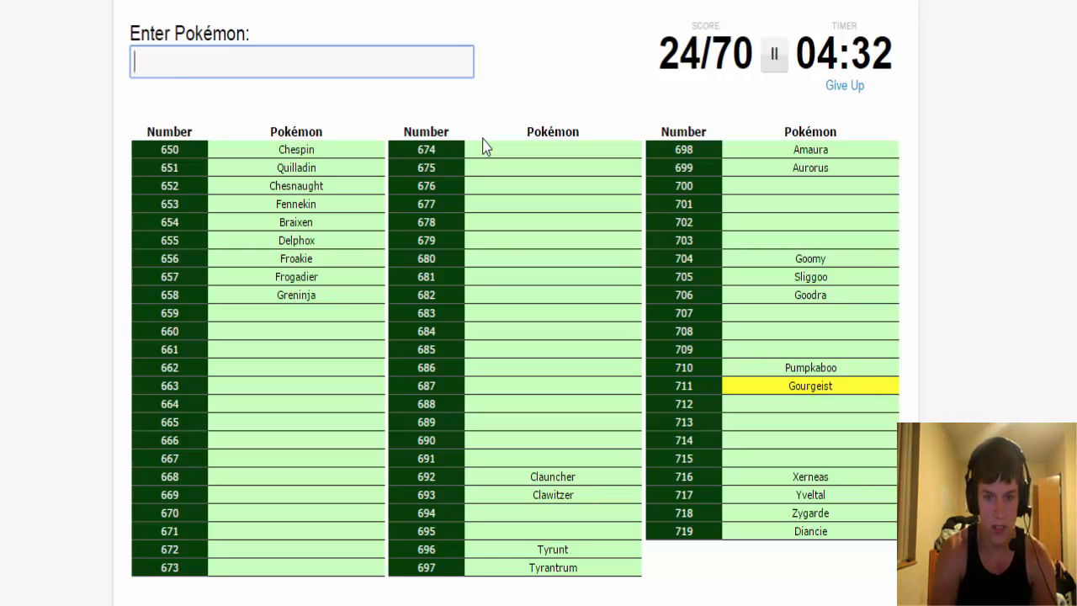
{"action": "type", "text": "phan"}
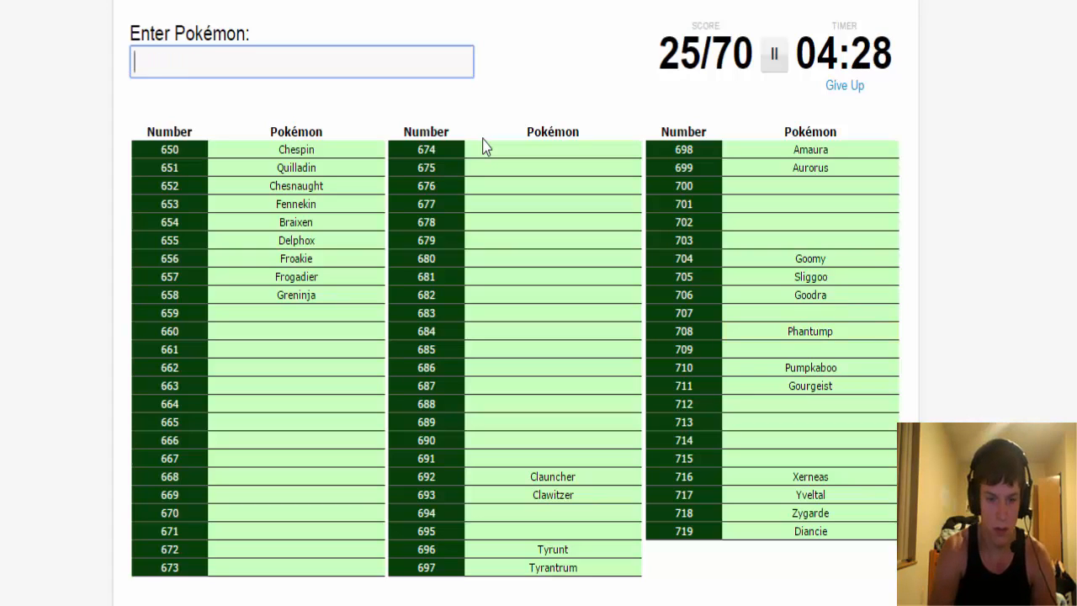
{"action": "type", "text": "Trevenant"}
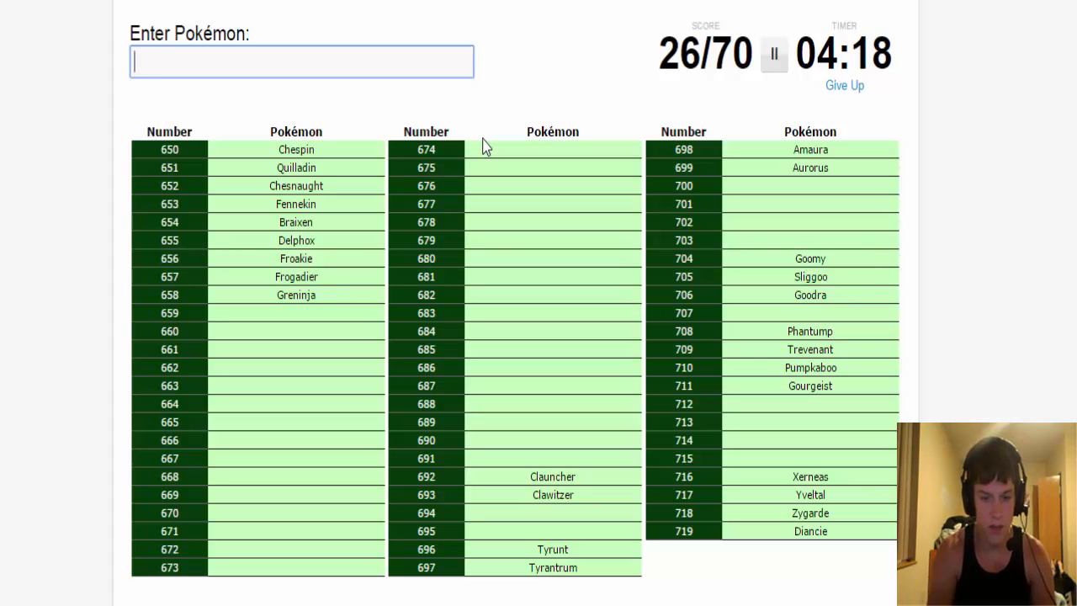
- Enter Spritzee, Aromatisse, Sylveon, Slurpuff and Swirlix
{"action": "type", "text": "sprit"}
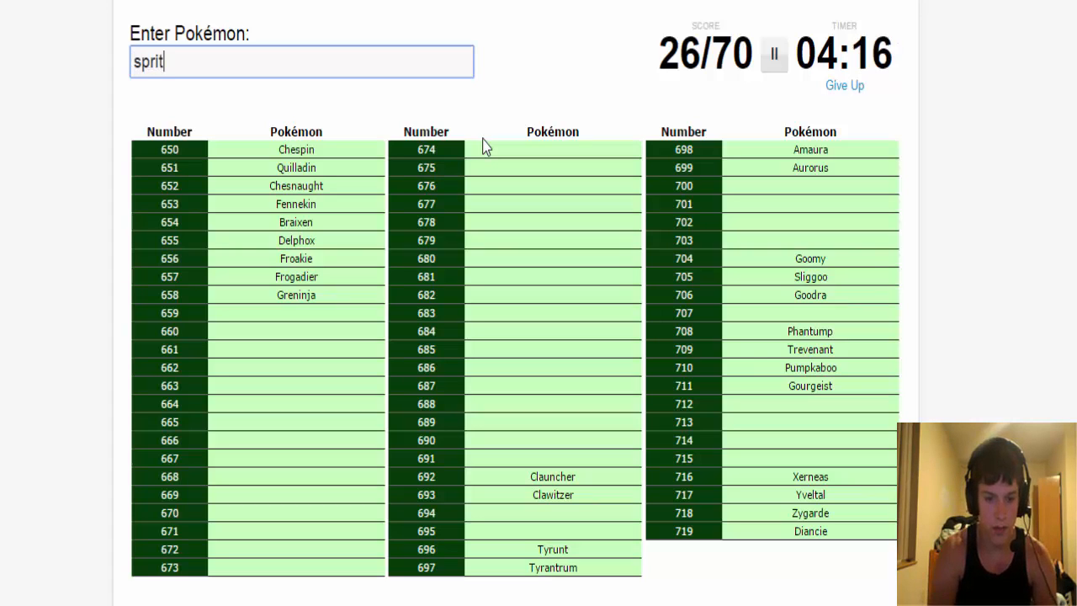
{"action": "type", "text": "aro"}
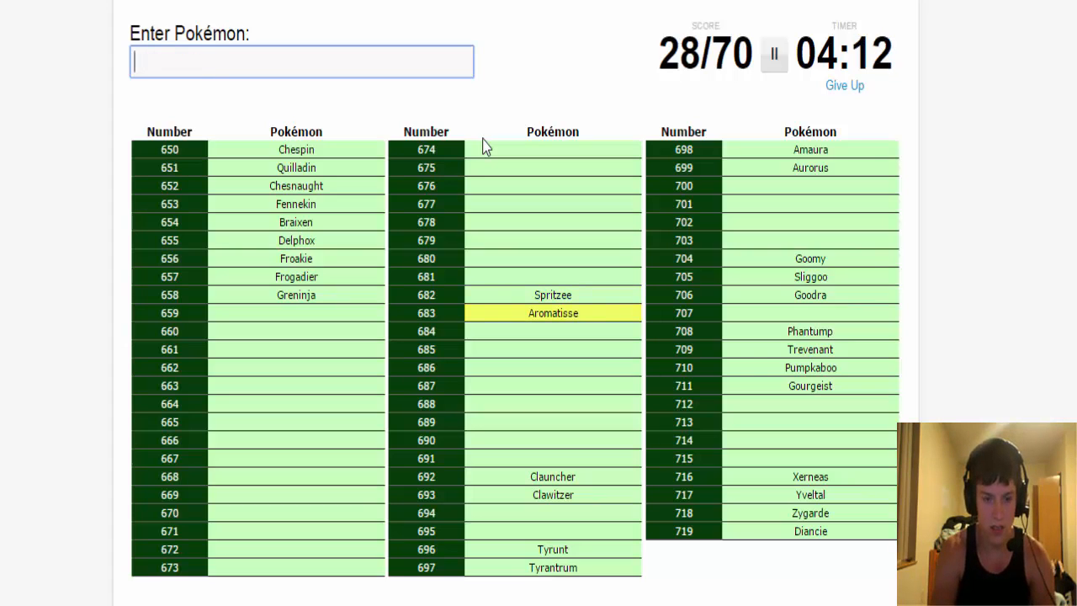
{"action": "type", "text": "sylveo"}
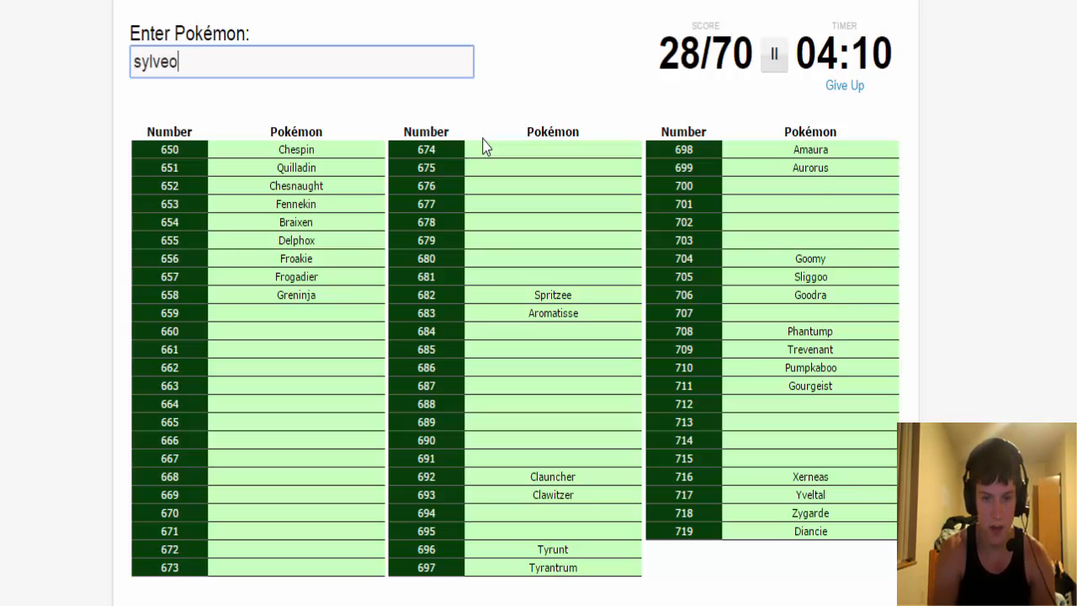
{"action": "type", "text": "sylveon"}
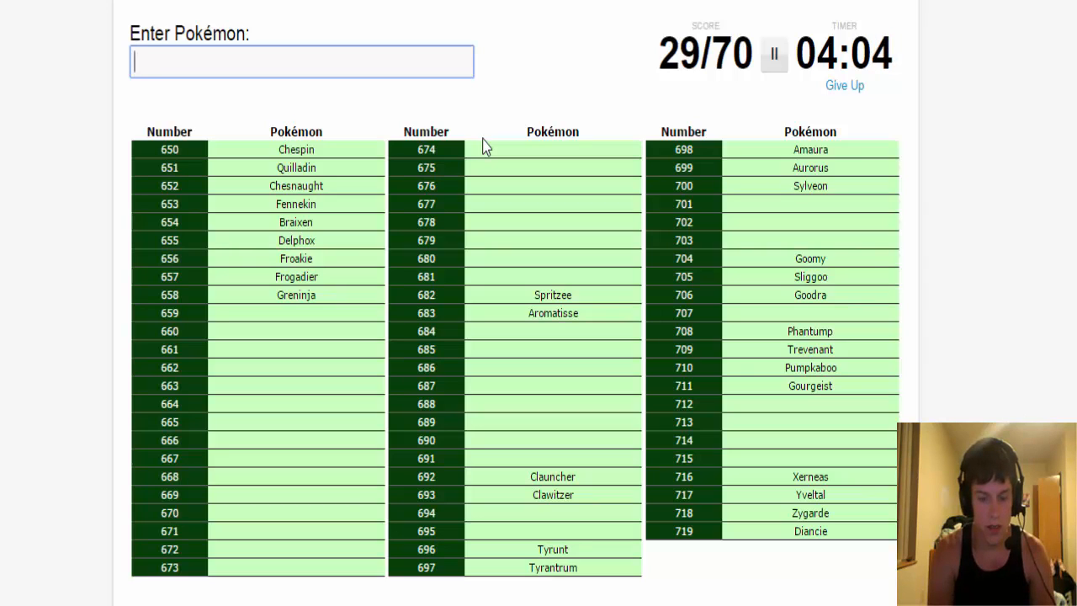
{"action": "type", "text": "slurpu"}
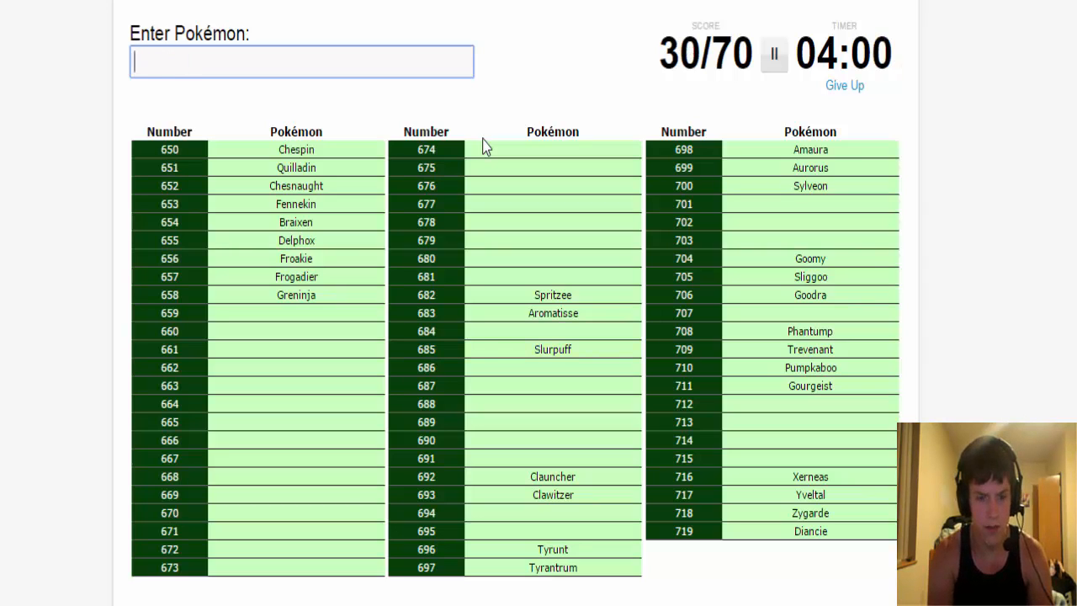
{"action": "type", "text": "swirliz"}
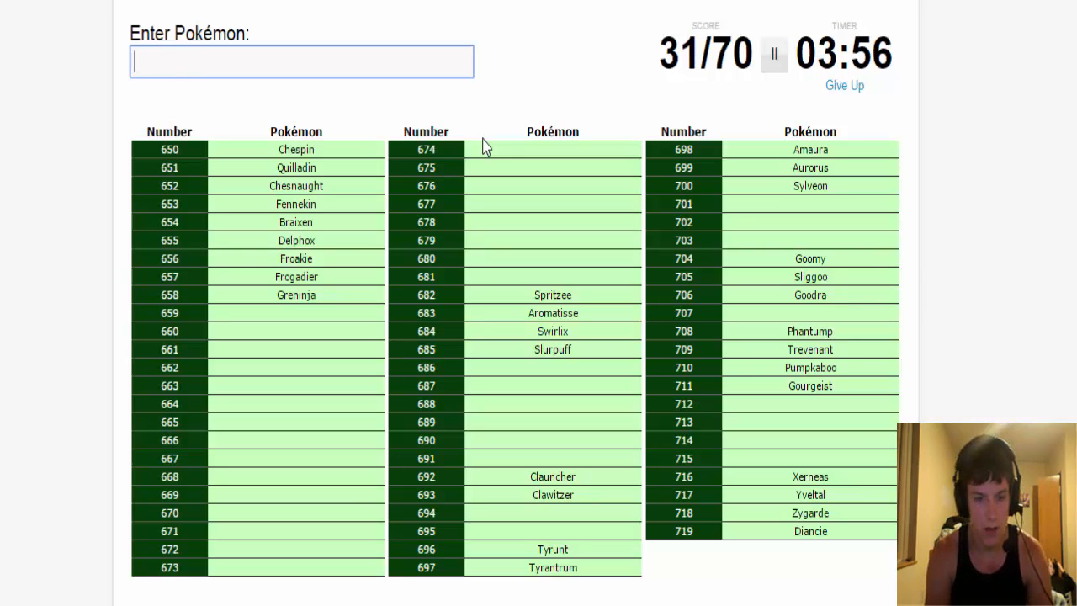
- Enter Fletchling, Fletchinder, Talonflame, Bunnelby and Diggersby
{"action": "type", "text": "fle"}
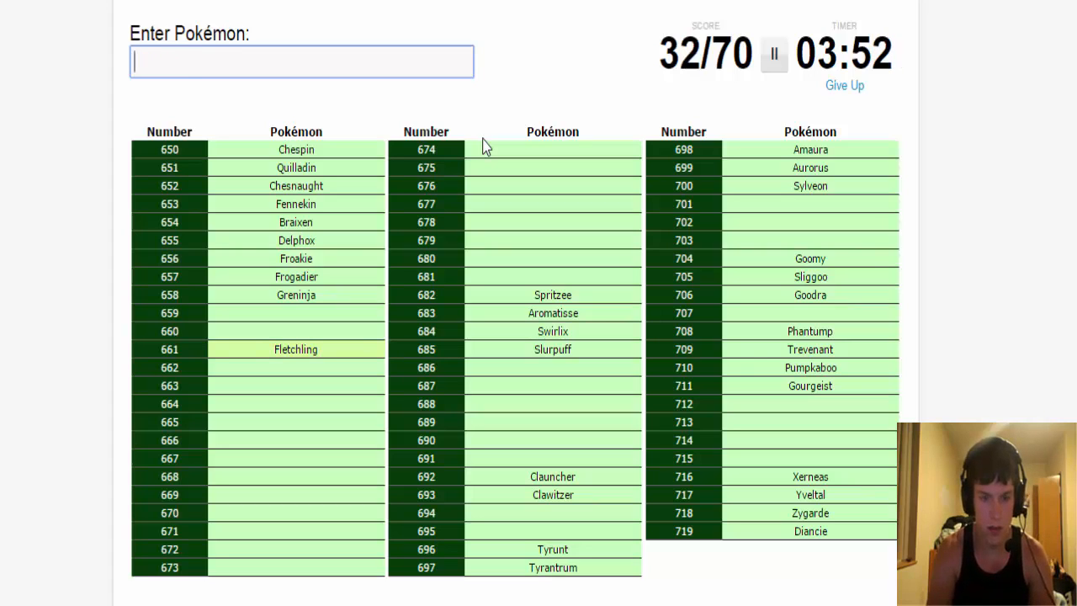
{"action": "type", "text": "fletchi"}
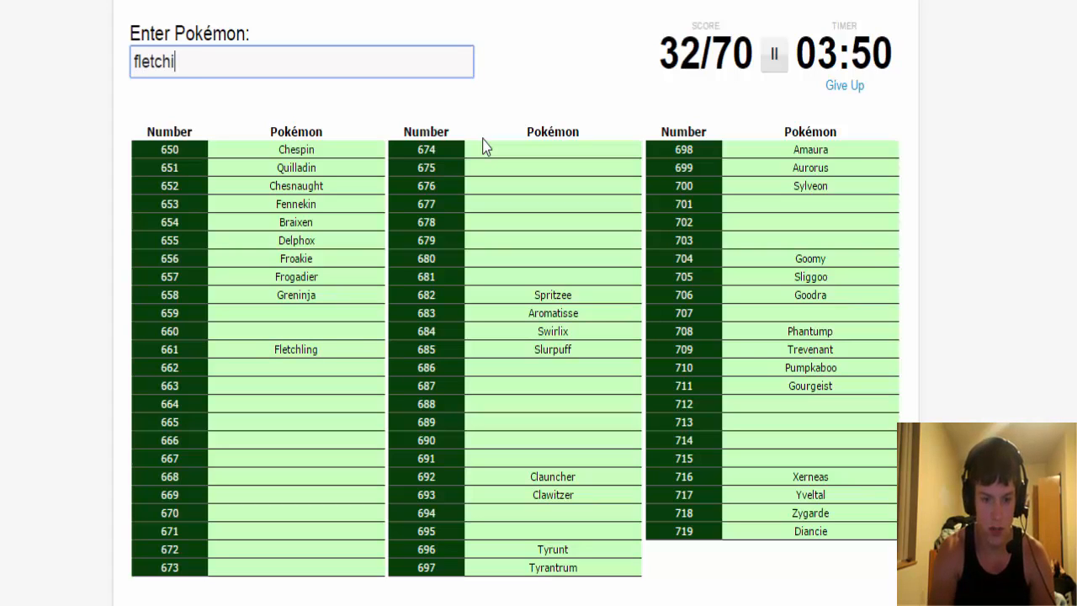
{"action": "type", "text": "tal"}
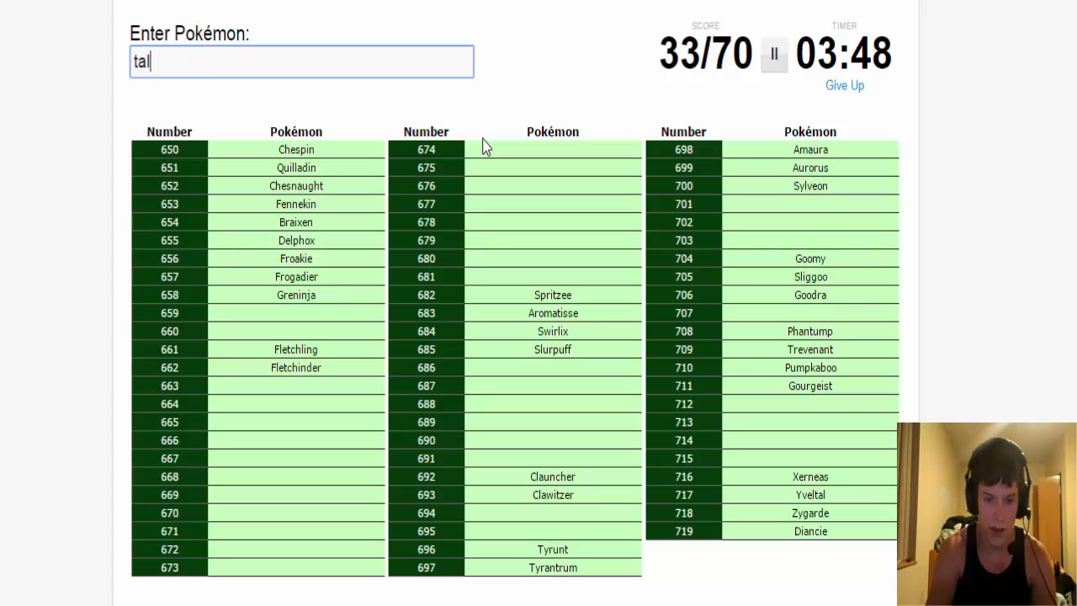
{"action": "type", "text": "talonflame"}
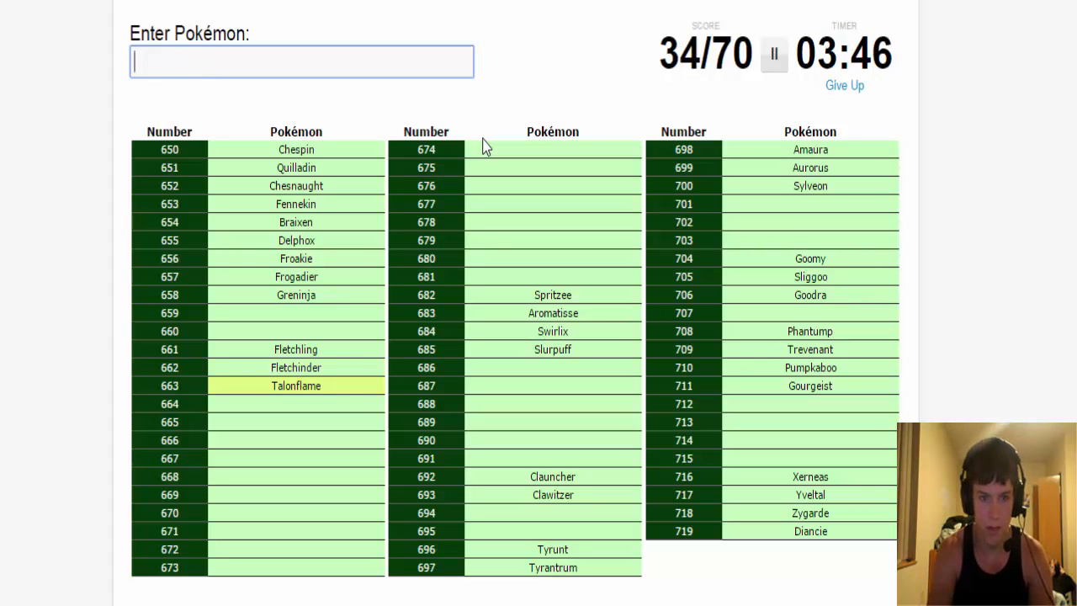
{"action": "type", "text": "bun"}
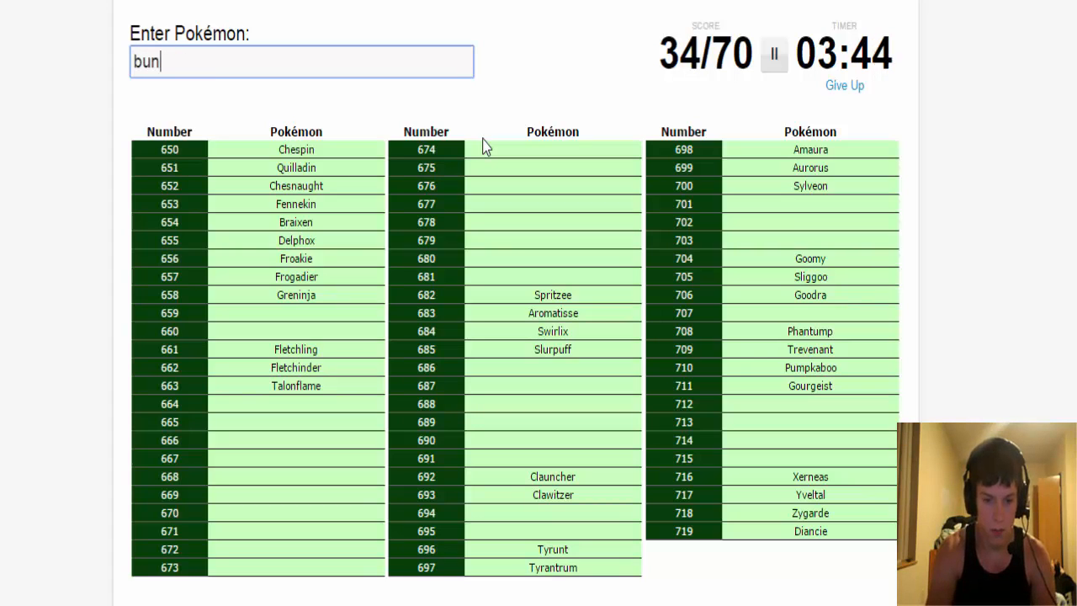
{"action": "type", "text": "d"}
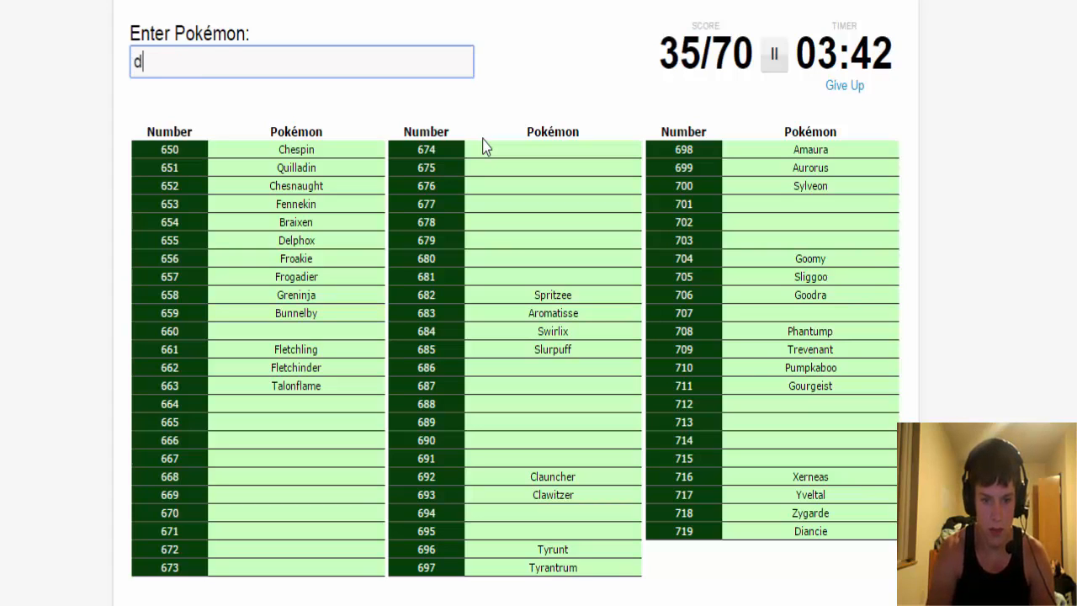
{"action": "type", "text": "iggersby"}
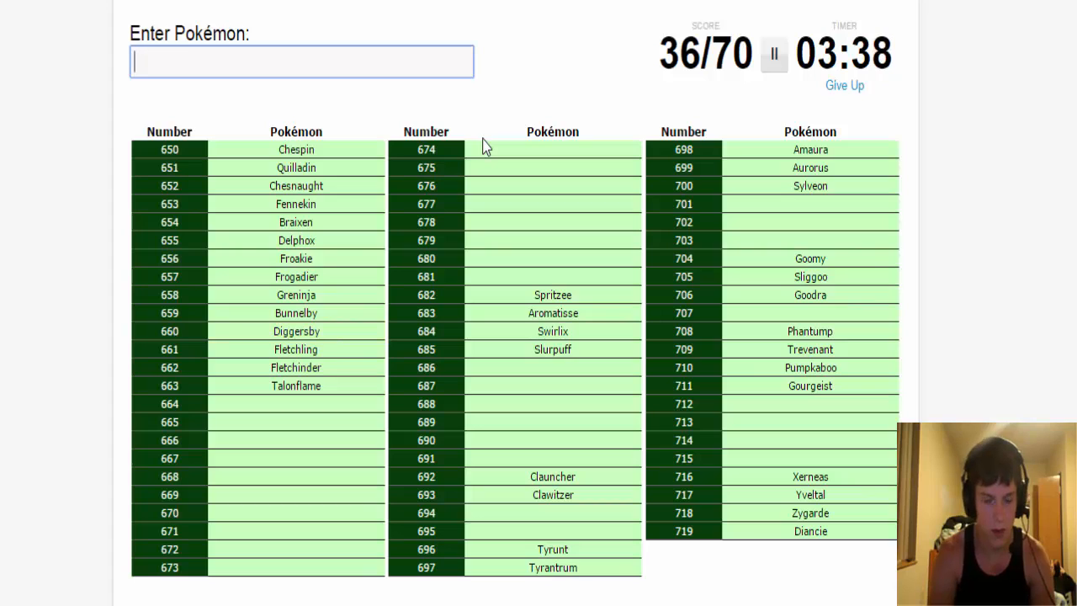
- Enter Scatterbug, Spewpa and Vivillon, reaching 39/70
{"action": "type", "text": "scatter"}
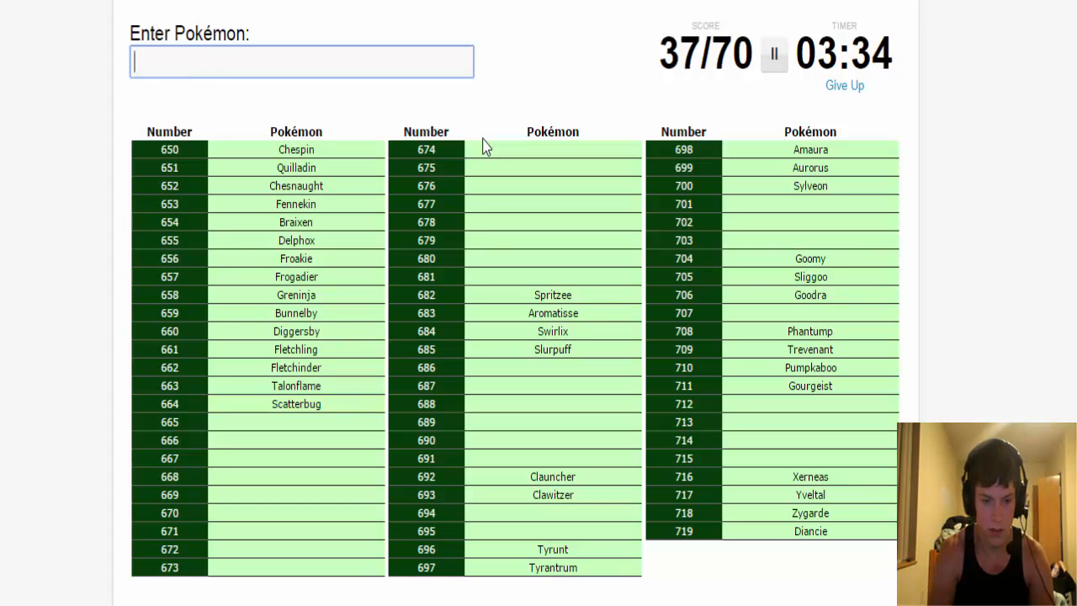
{"action": "type", "text": "spew"}
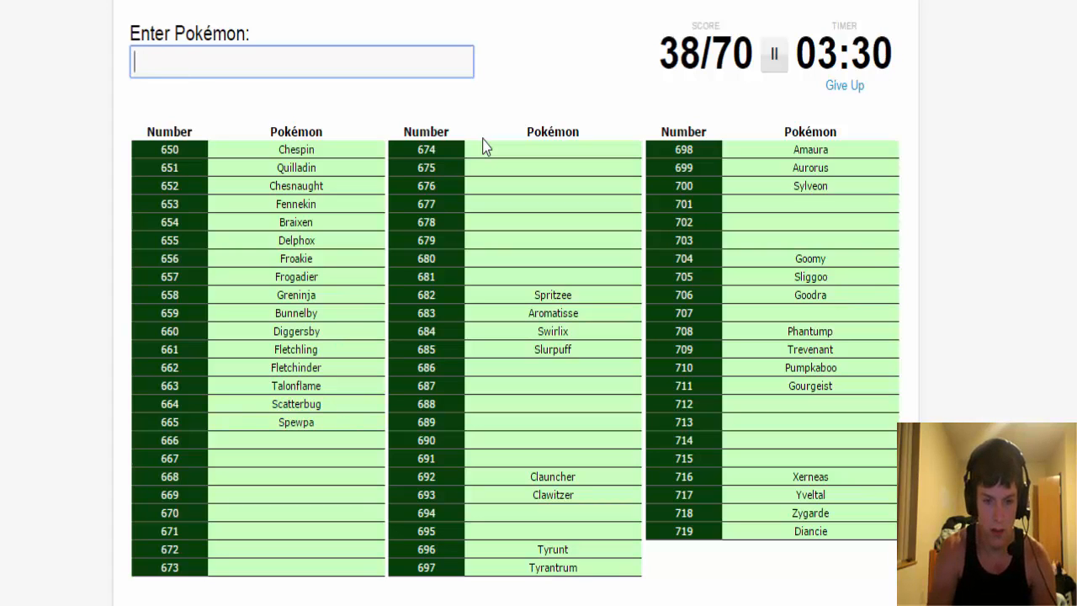
{"action": "type", "text": "Vivillon"}
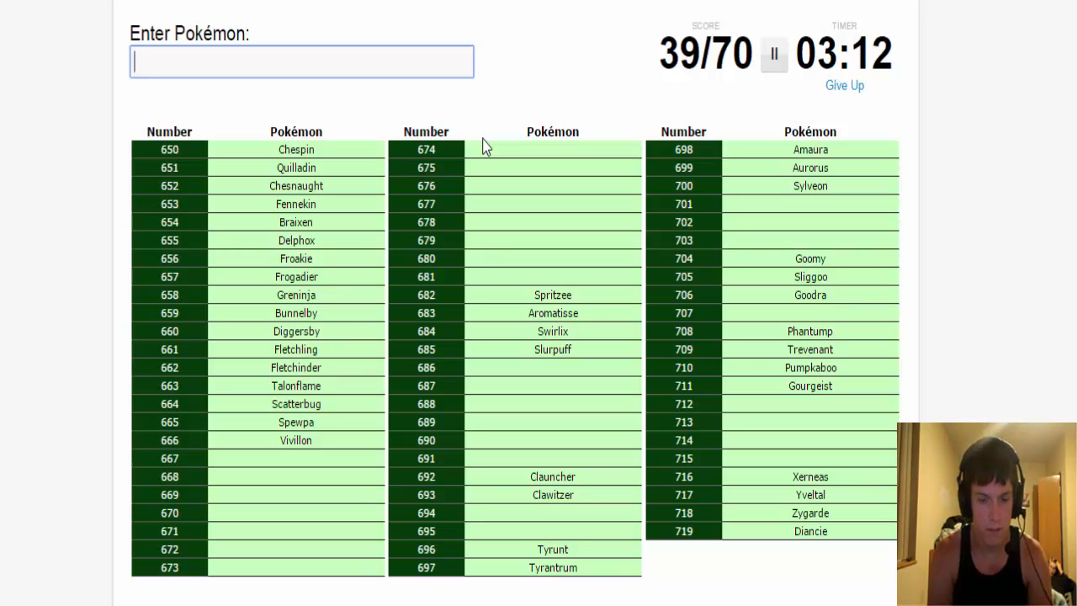
- Enter Noibat, Noivern, Skiddo, Gogoat and Hawlucha, reaching 44/70
{"action": "type", "text": "noibay"}
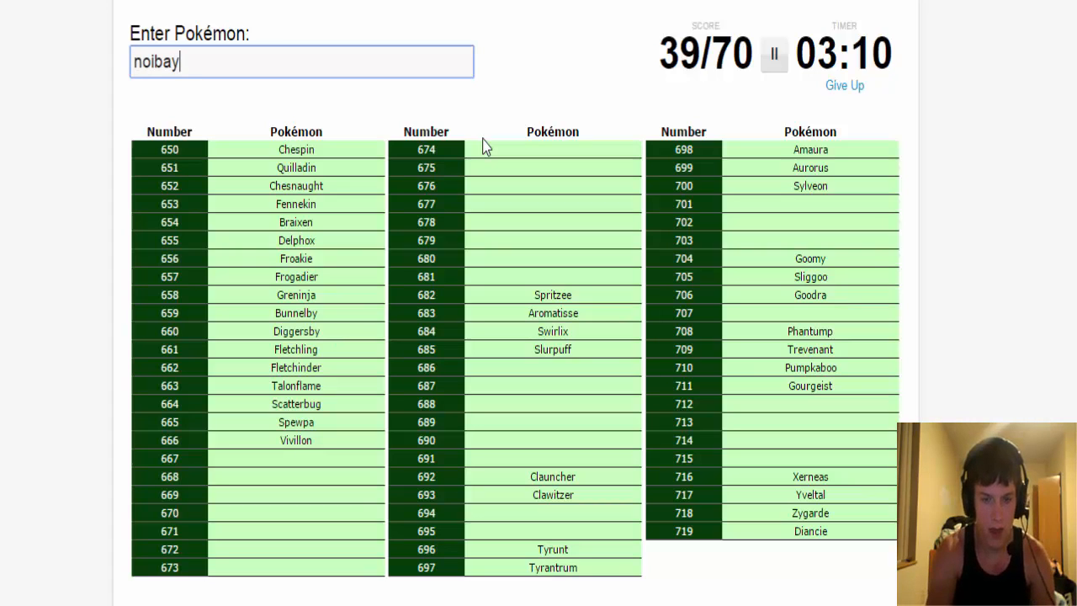
{"action": "type", "text": "noibat"}
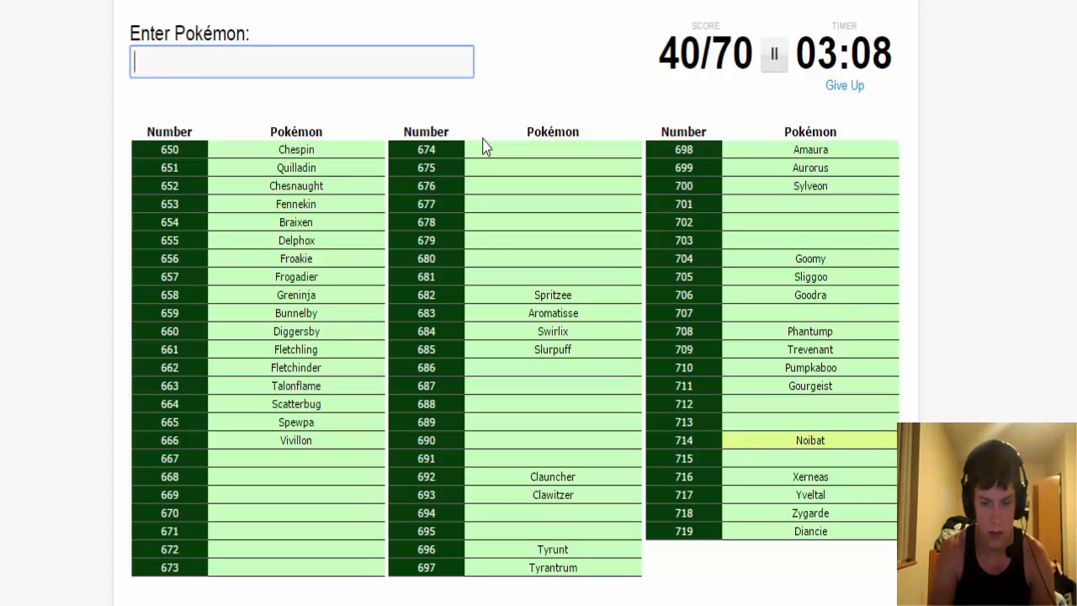
{"action": "type", "text": "noivern"}
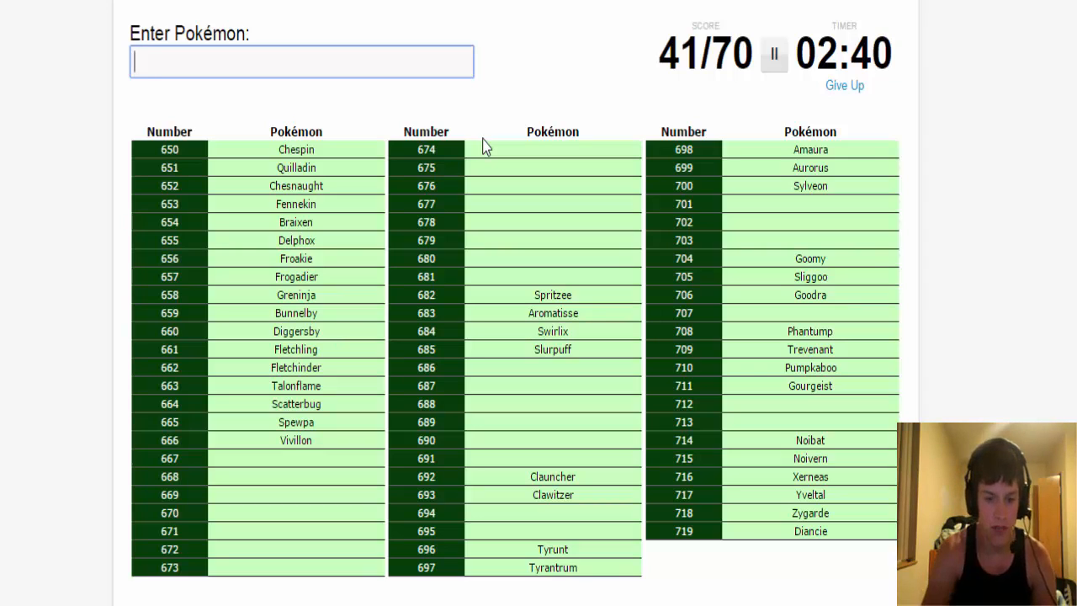
{"action": "type", "text": "Skiddo"}
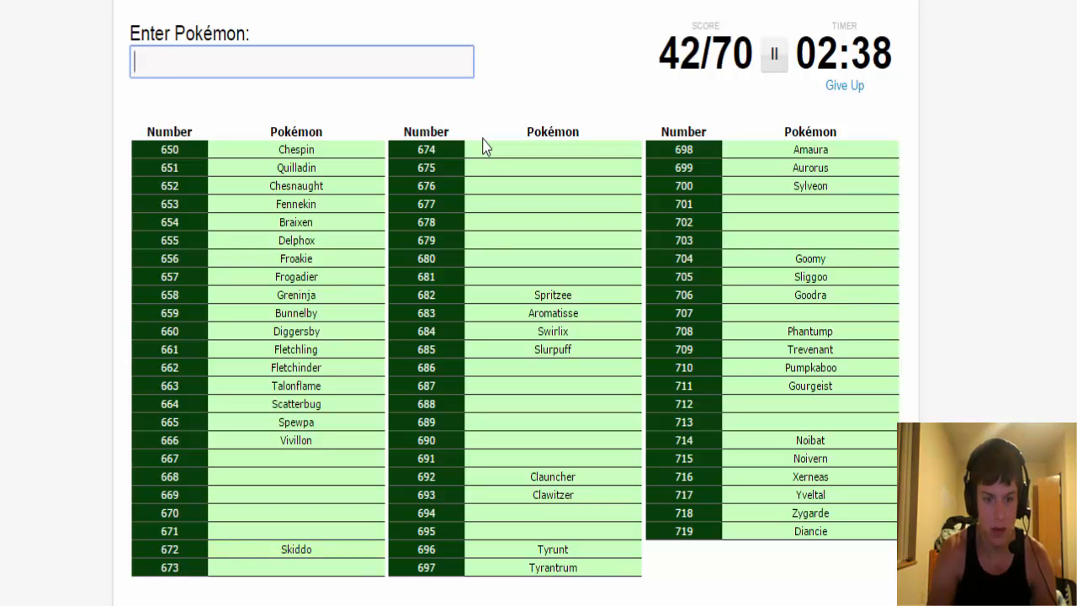
{"action": "type", "text": "gogosat"}
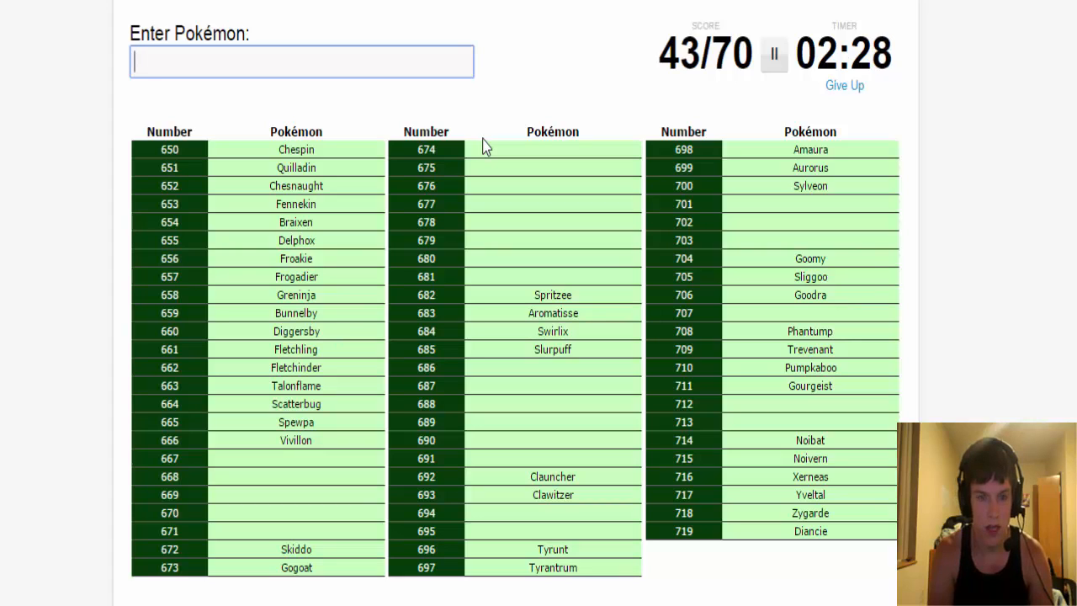
{"action": "type", "text": "ha"}
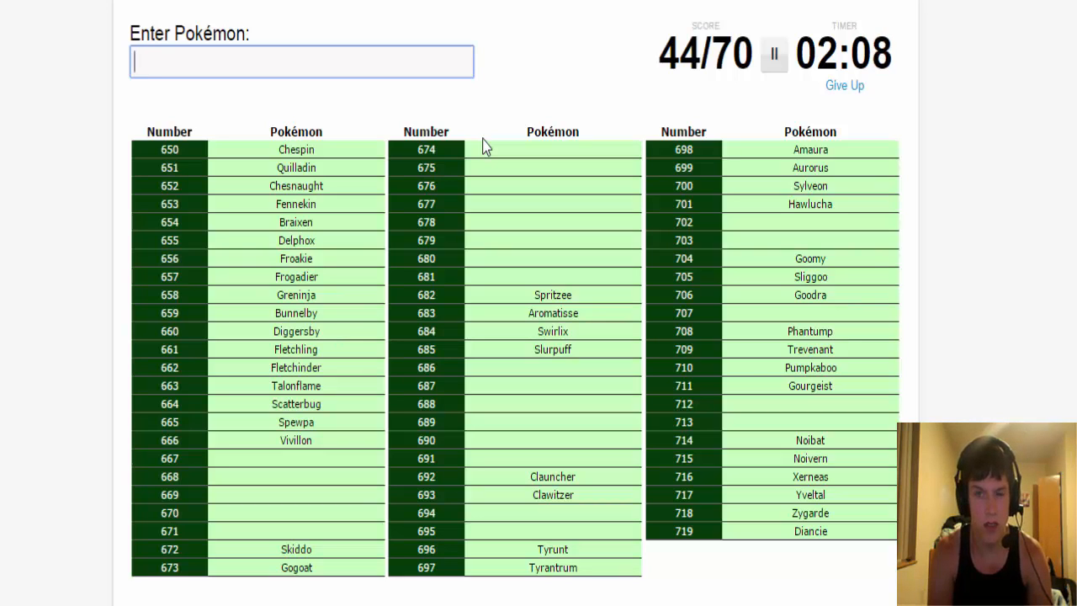
- Enter Helioptile, Heliolisk and Dedenne, reaching 47/70
{"action": "type", "text": "h"}
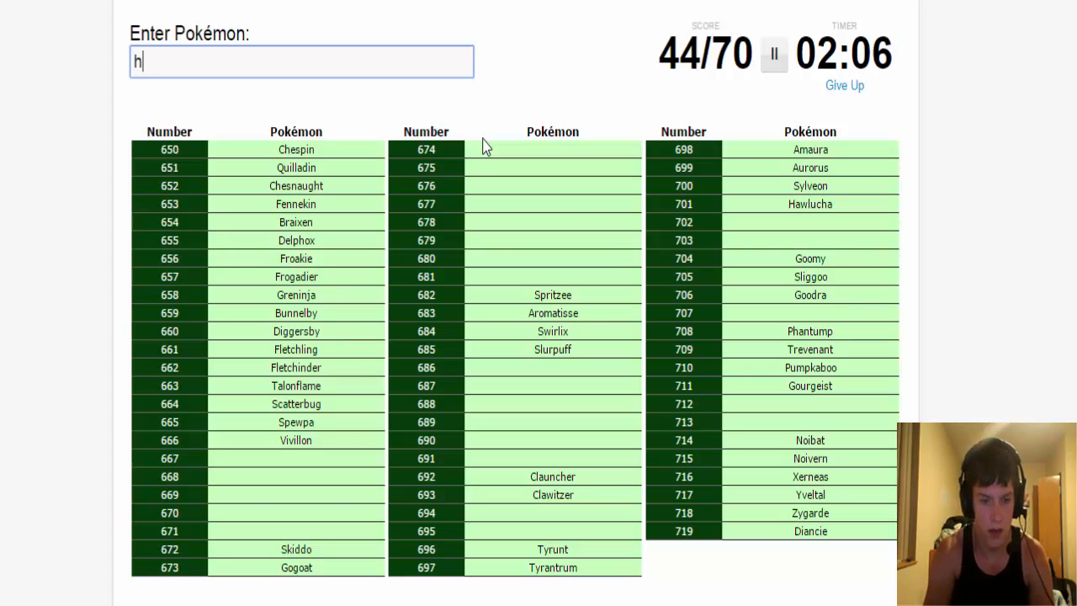
{"action": "type", "text": "eliopti"}
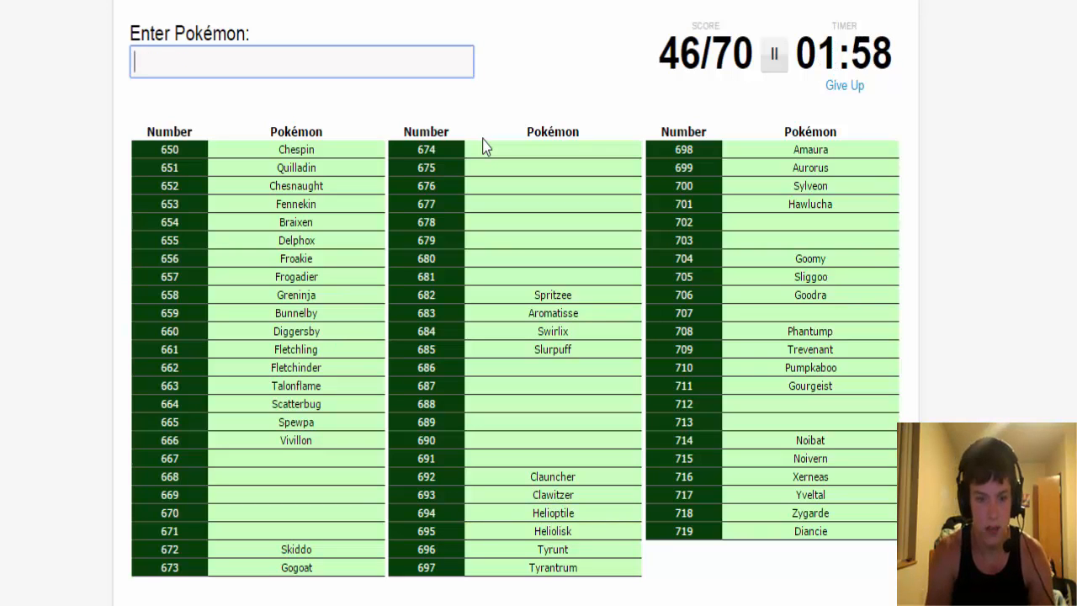
{"action": "type", "text": "Dedenne"}
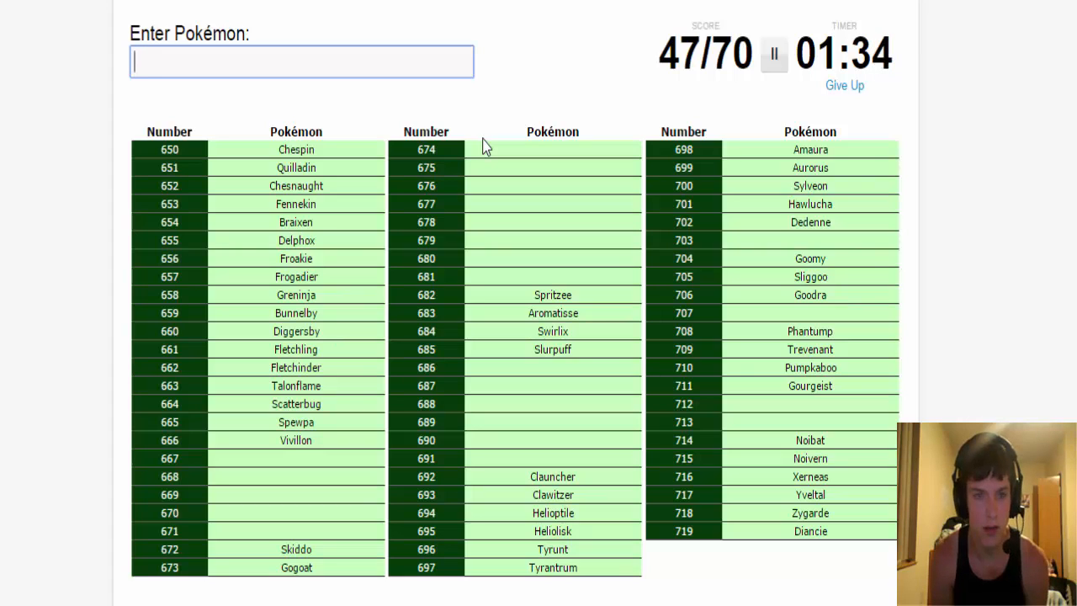
- Enter Pancham, Pangoro, Flabébé, Floette and Florges, reaching 52/70
{"action": "type", "text": "pan"}
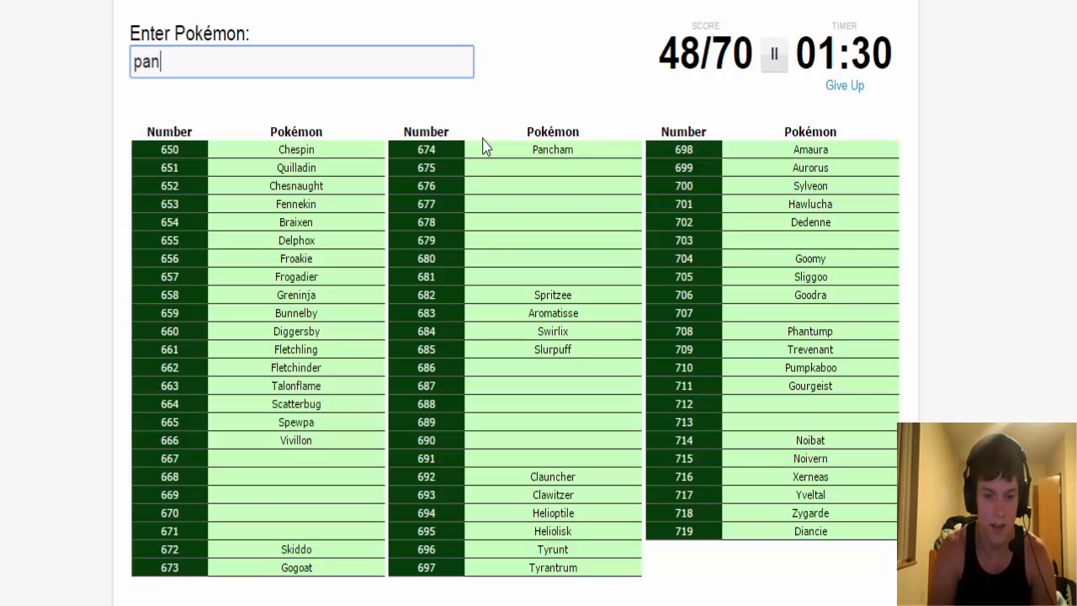
{"action": "type", "text": "pangoro"}
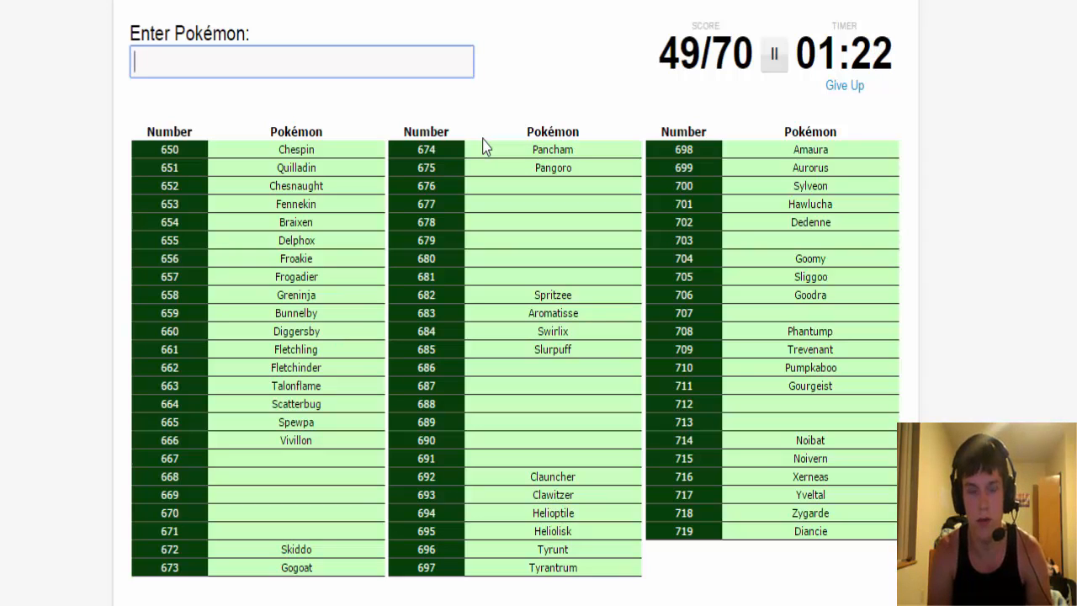
{"action": "type", "text": "flab"}
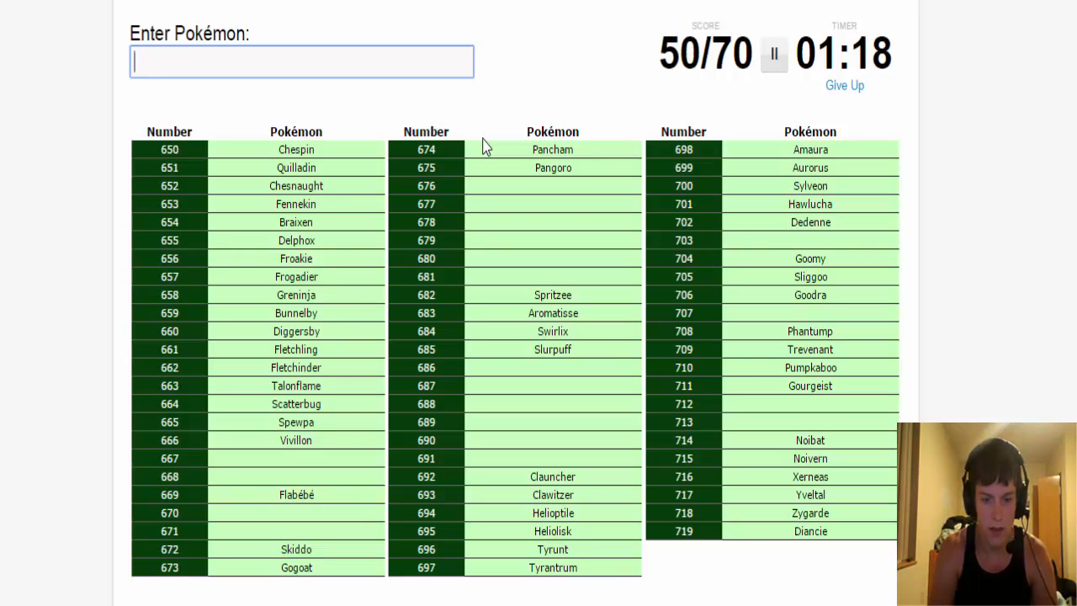
{"action": "type", "text": "floett"}
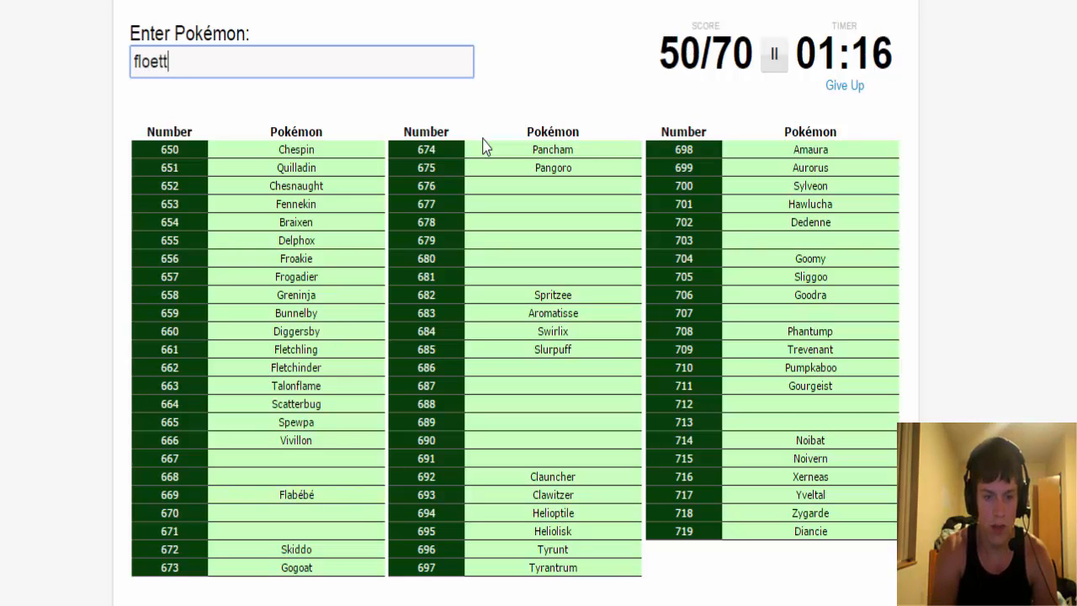
{"action": "type", "text": "floette"}
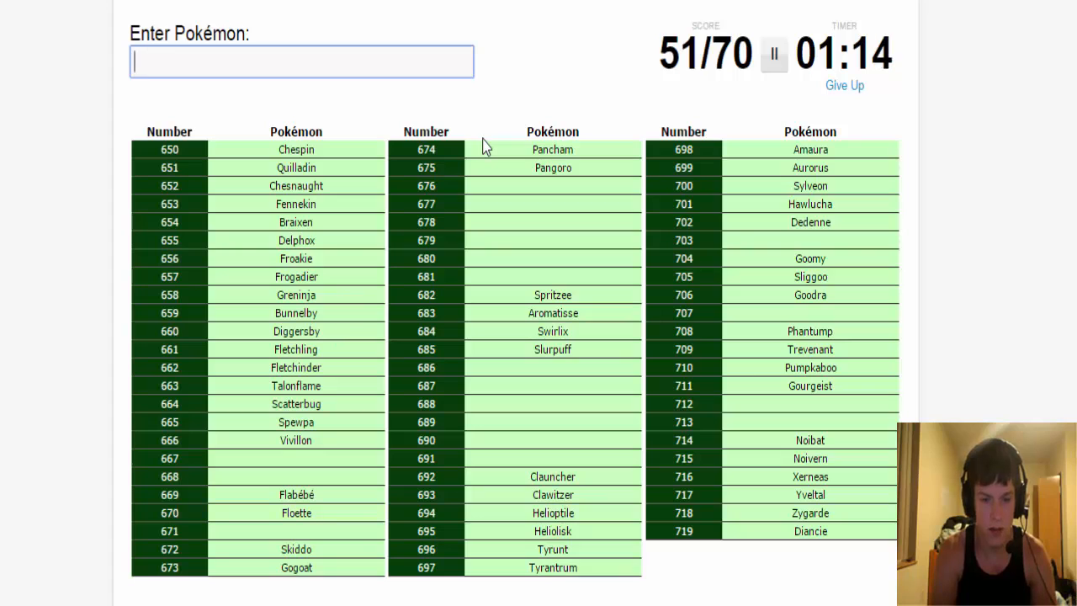
{"action": "type", "text": "Florges"}
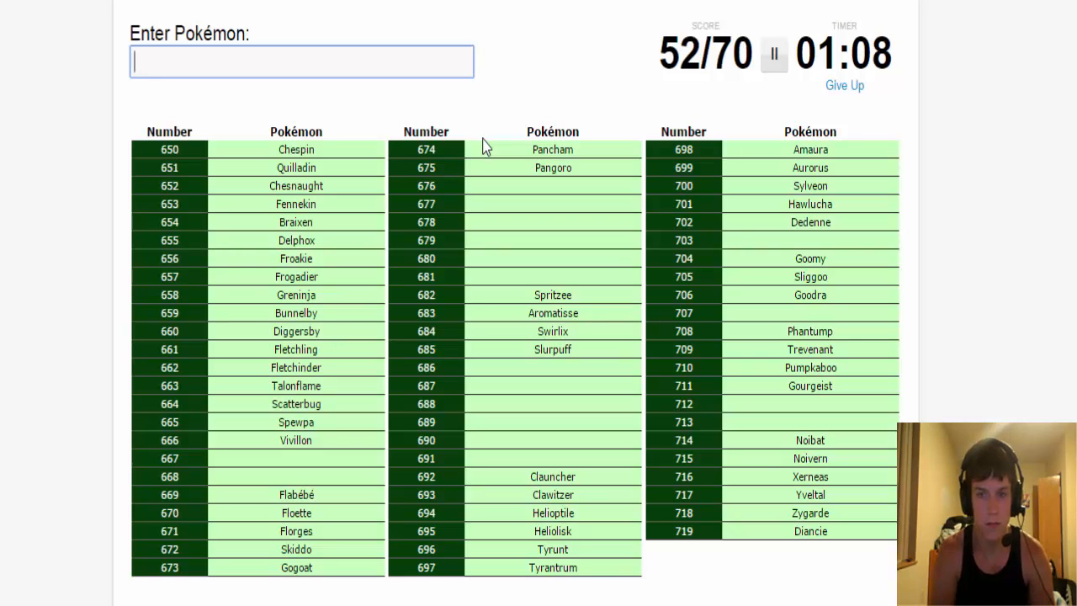
- Enter Honedge, Doublade, Aegislash, Skrelp and Dragalge, reaching 57/70
{"action": "type", "text": "hon"}
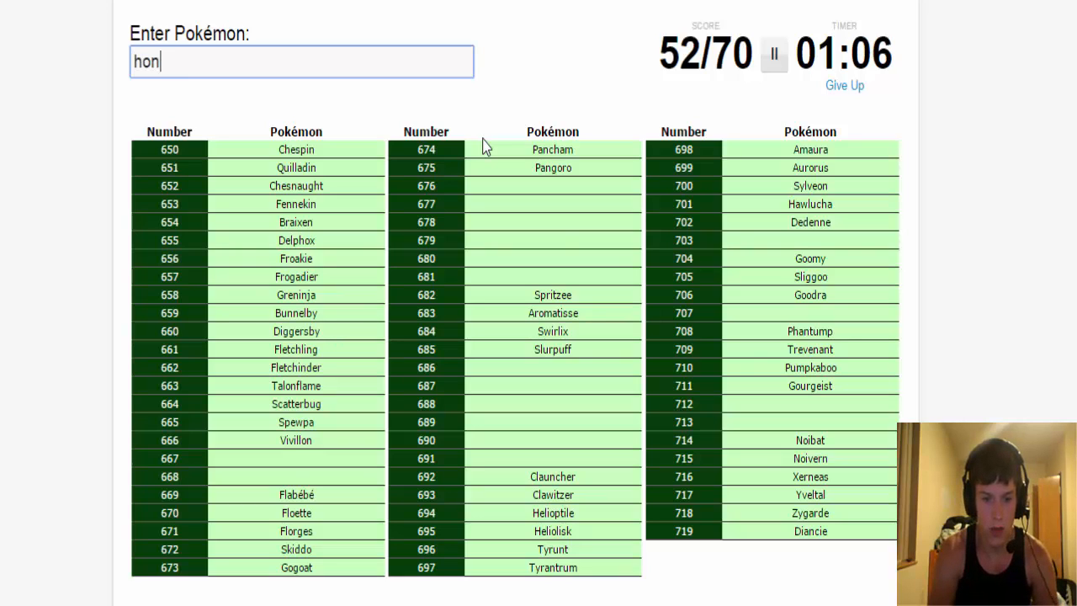
{"action": "type", "text": "d"}
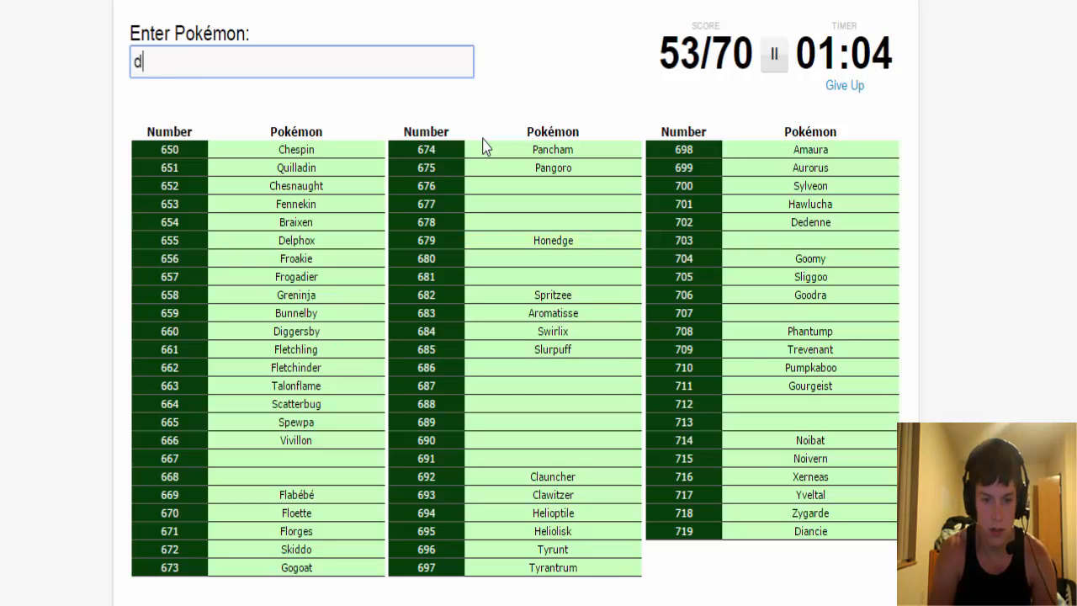
{"action": "type", "text": "oublade"}
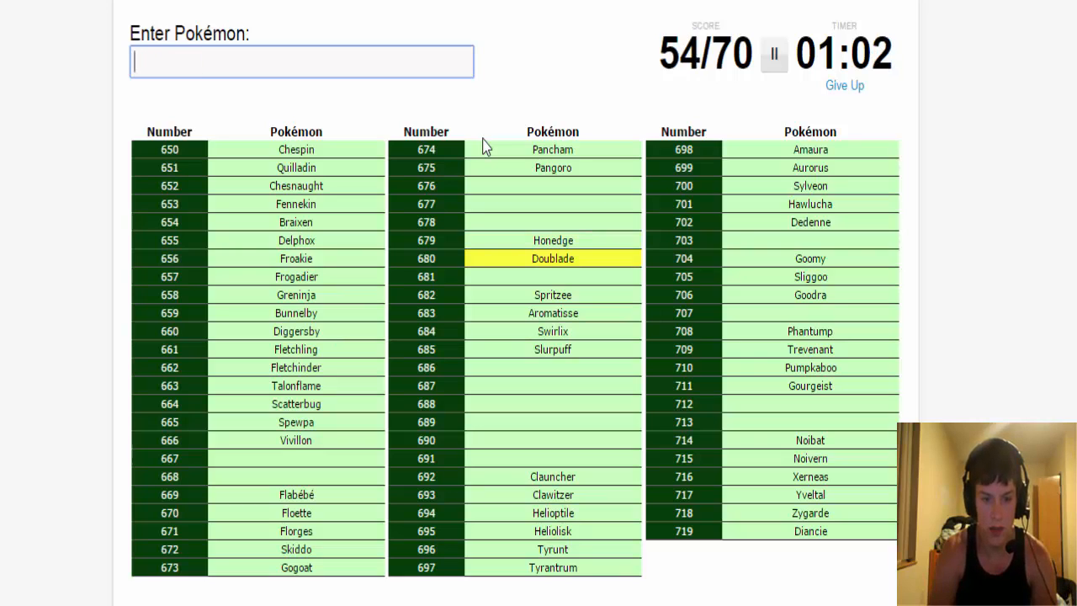
{"action": "type", "text": "aegisla"}
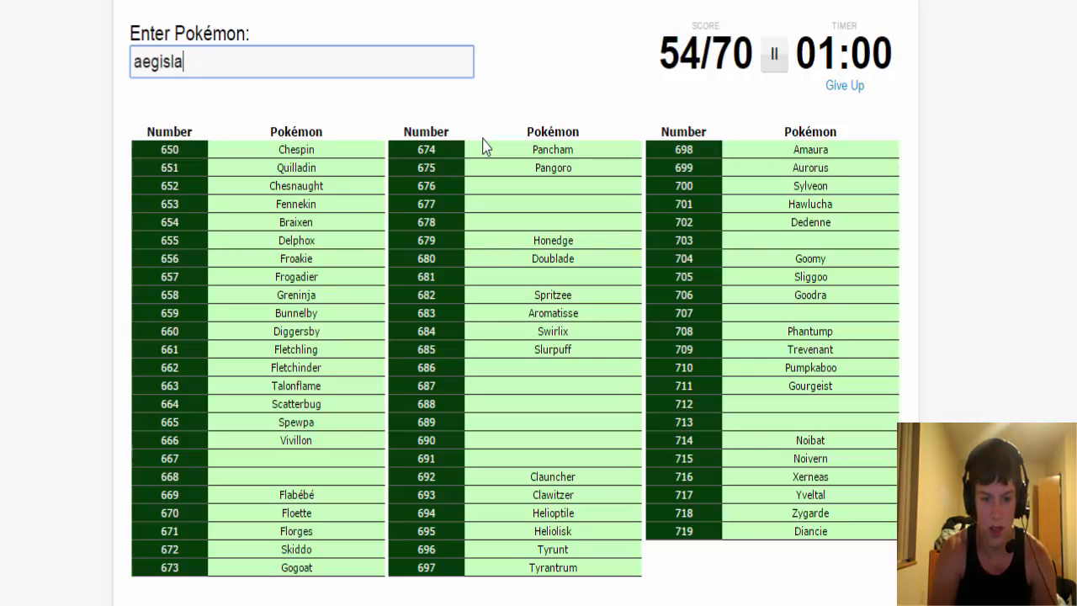
{"action": "type", "text": "aegislash"}
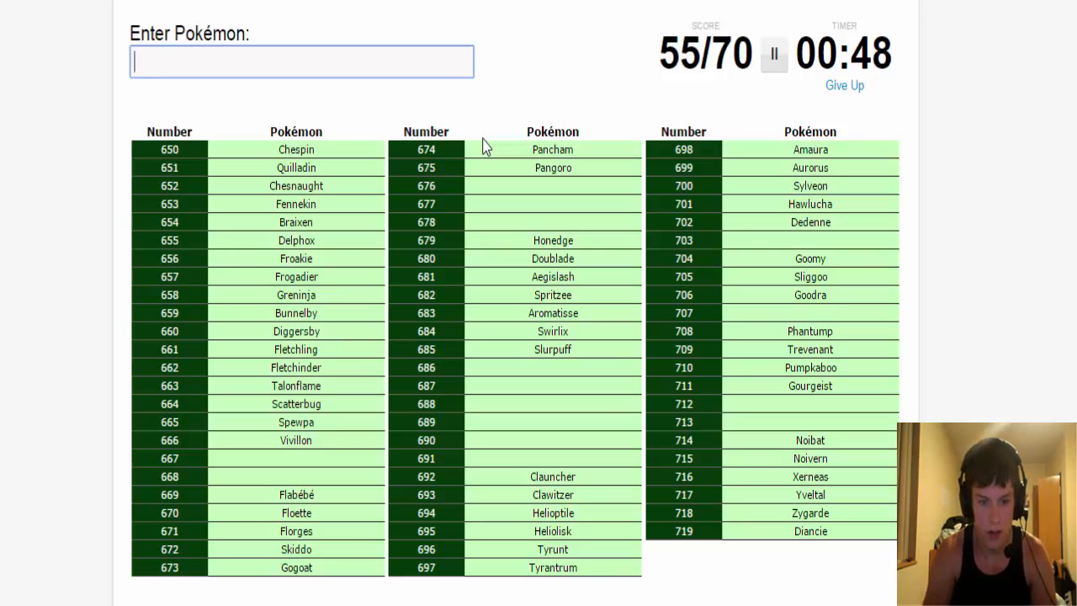
{"action": "type", "text": "Skrelp"}
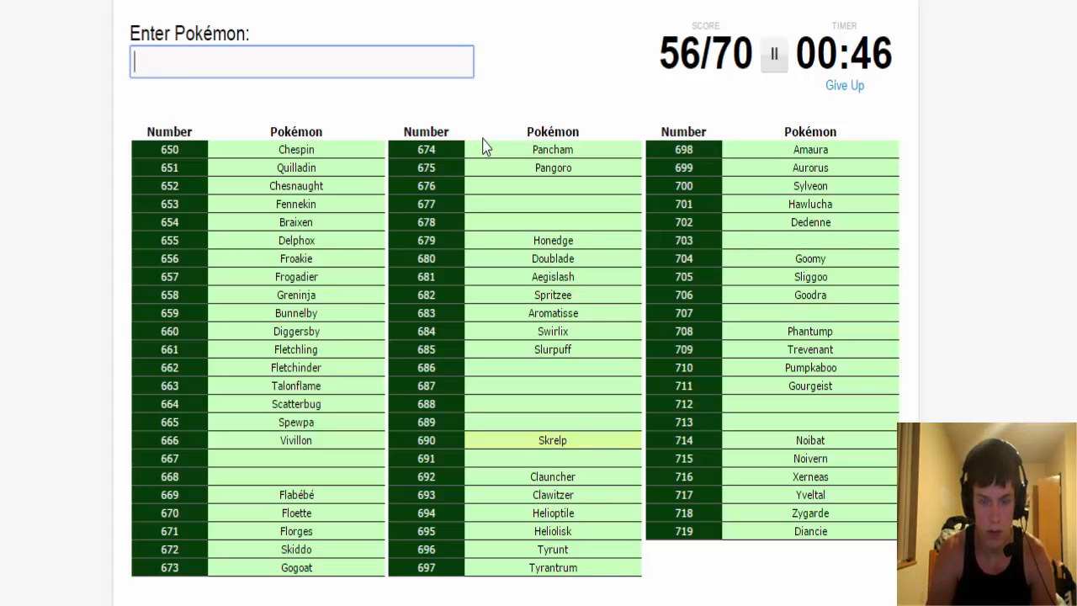
{"action": "type", "text": "dragalge"}
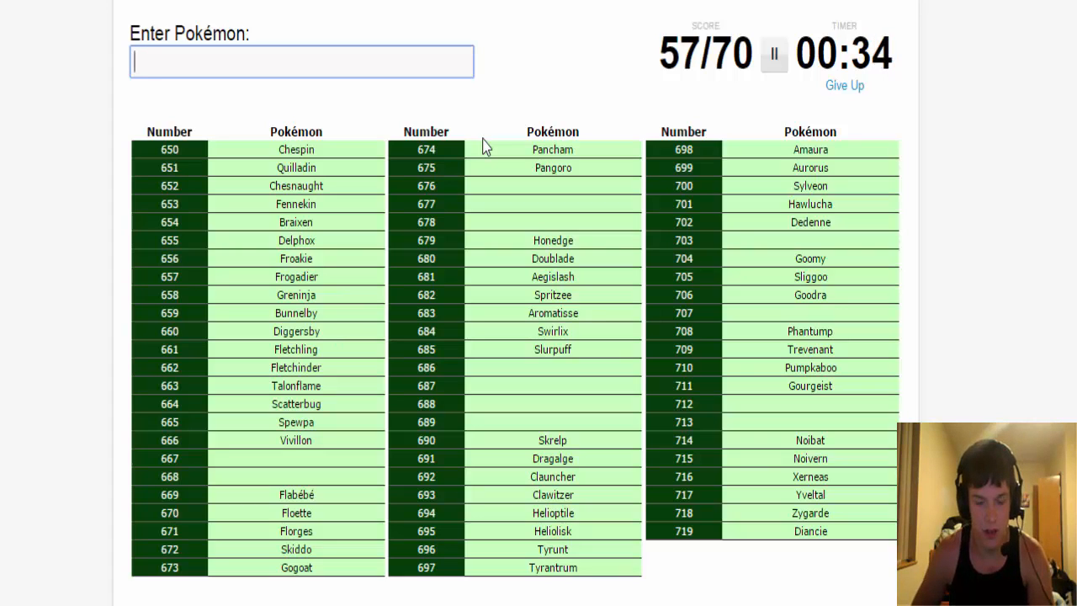
- Enter Espurr, Meowstic, Bergmite and Avalugg before time runs out, ending at 61/70
{"action": "type", "text": "Espurr"}
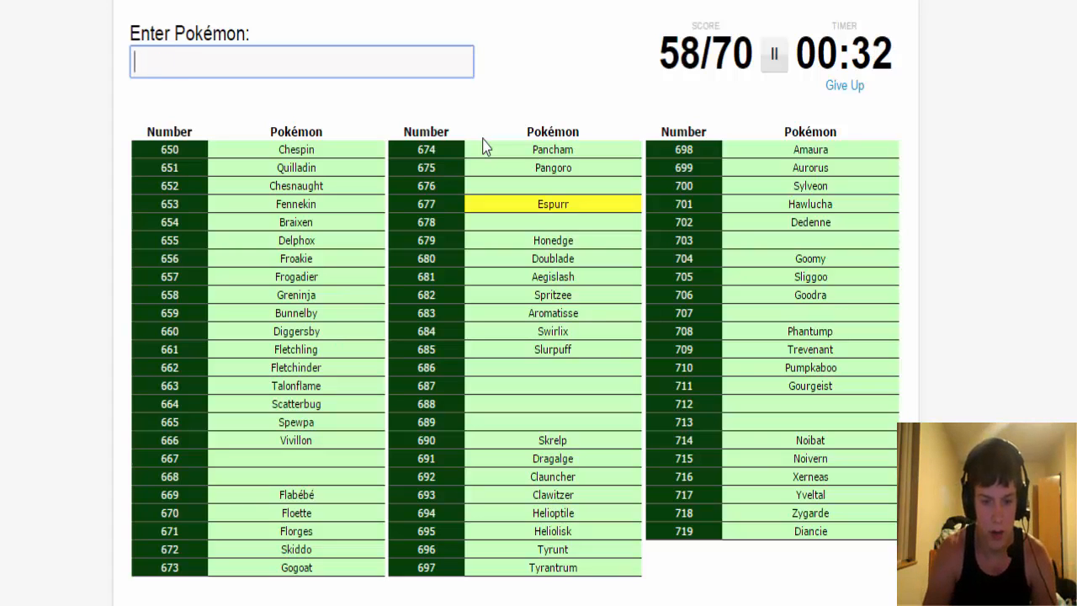
{"action": "type", "text": "meowstic"}
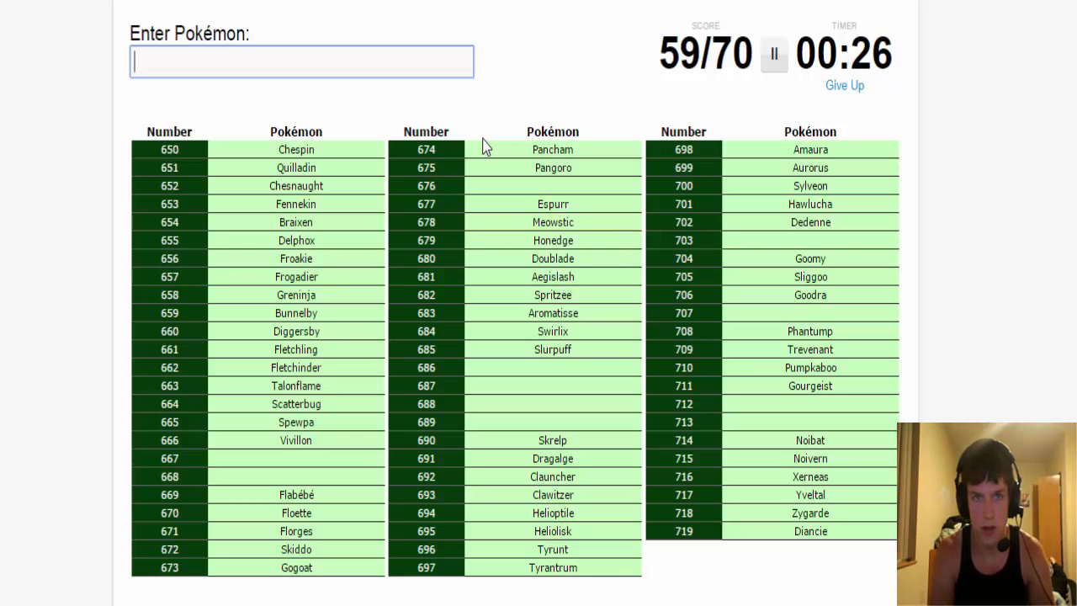
{"action": "type", "text": "b"}
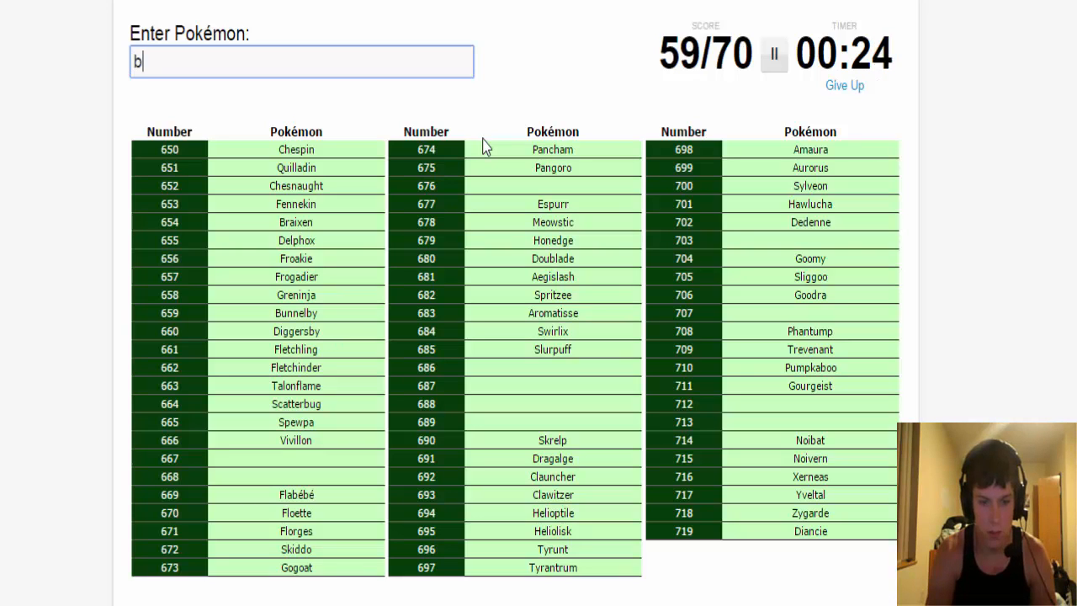
{"action": "type", "text": "Bergmite"}
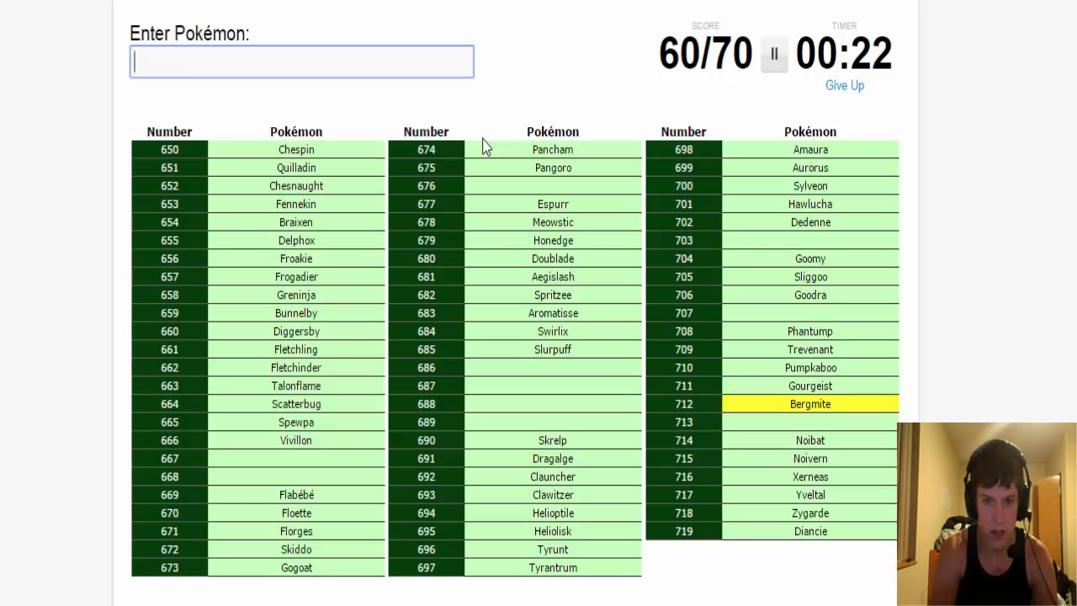
{"action": "type", "text": "avalu"}
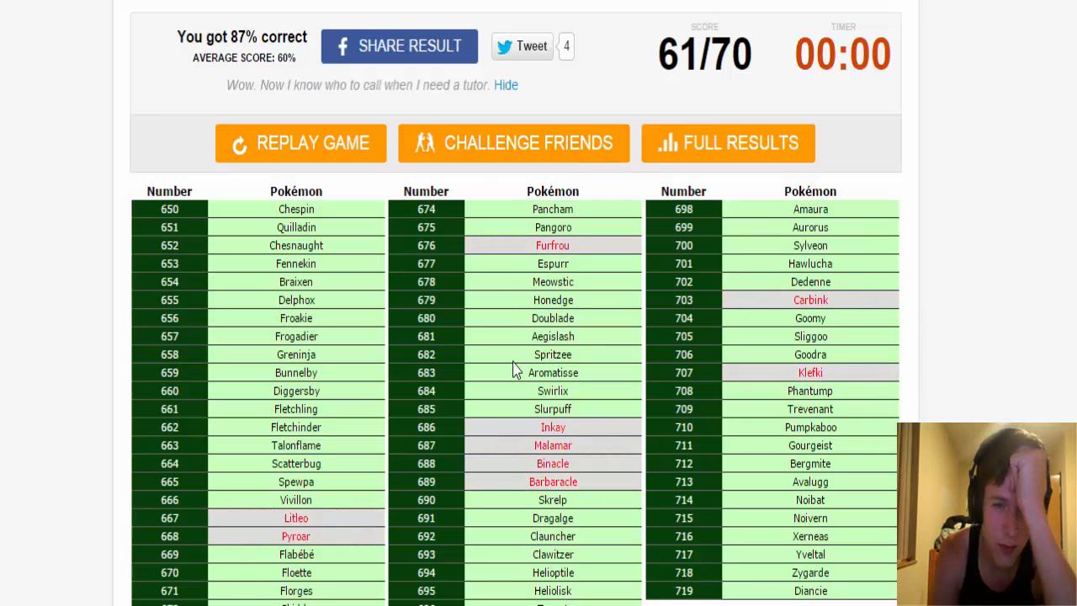
{"action": "mouse_move", "coordinate": [446, 538]}
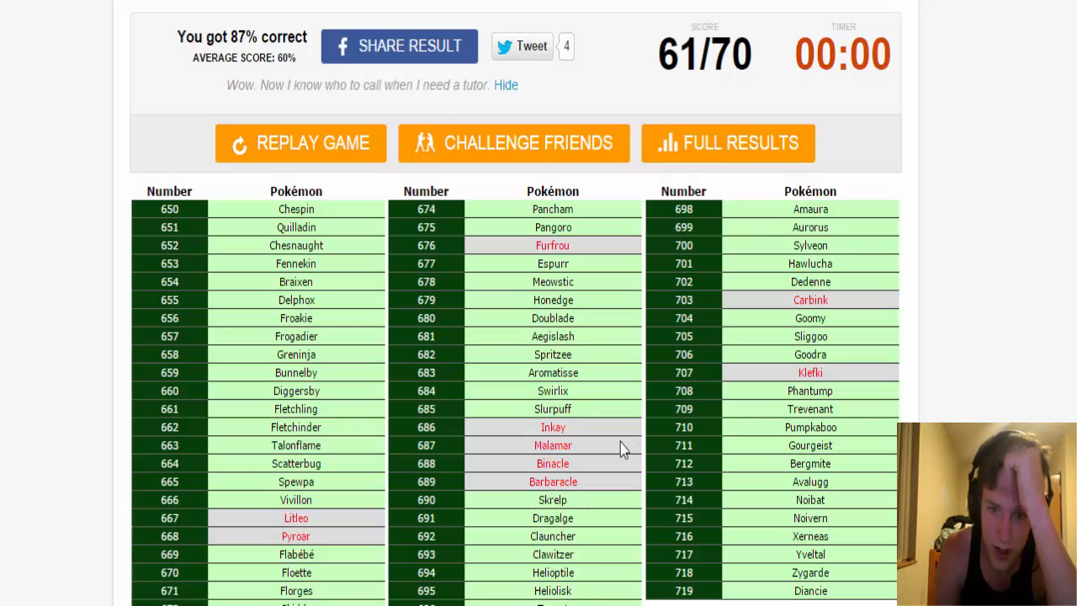
{"action": "mouse_move", "coordinate": [614, 502]}
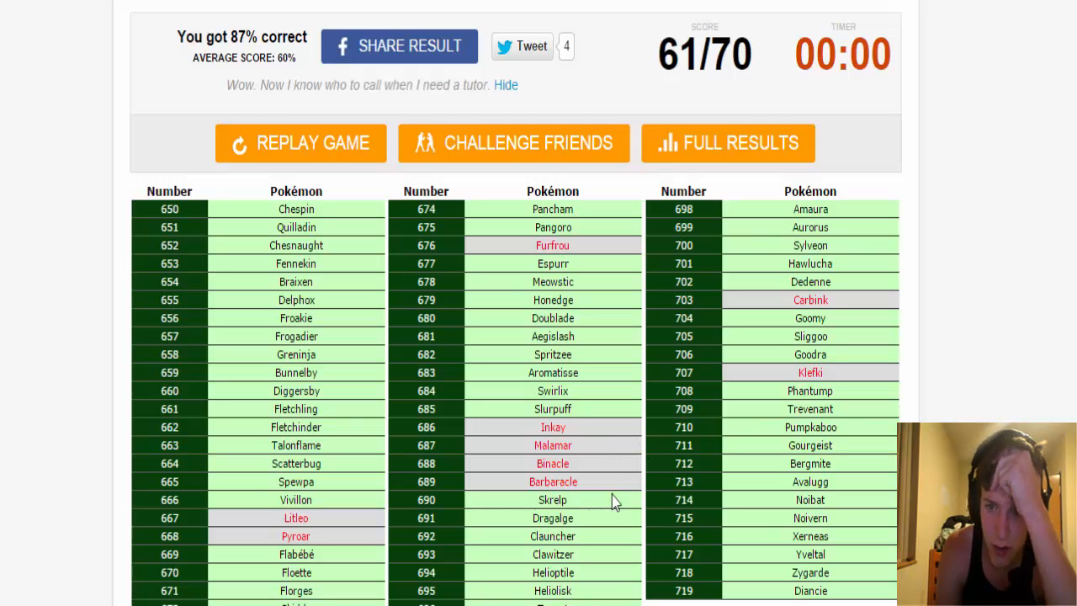
{"action": "mouse_move", "coordinate": [869, 367]}
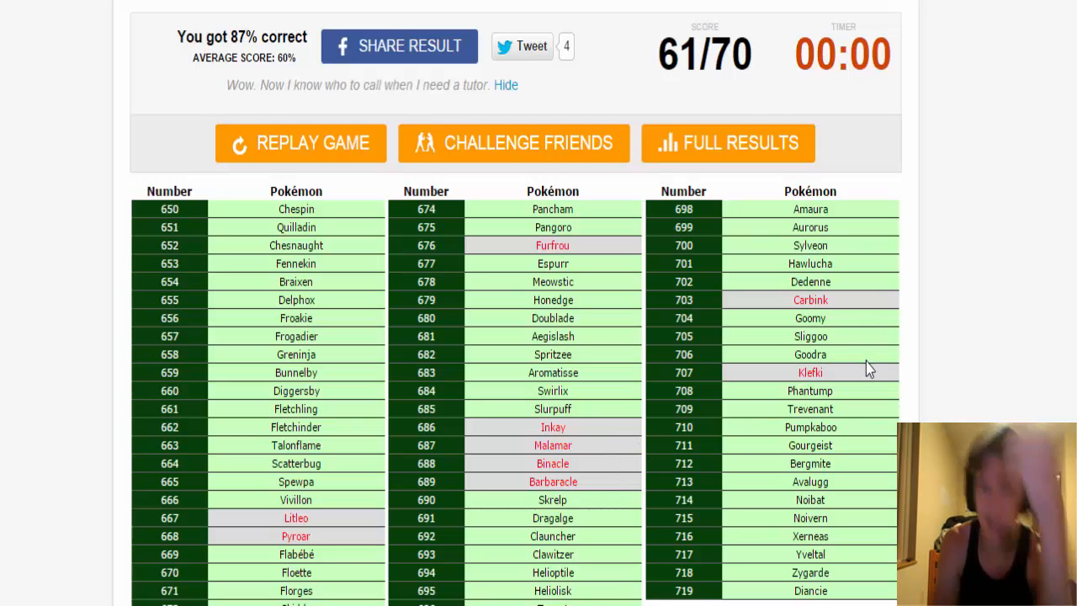